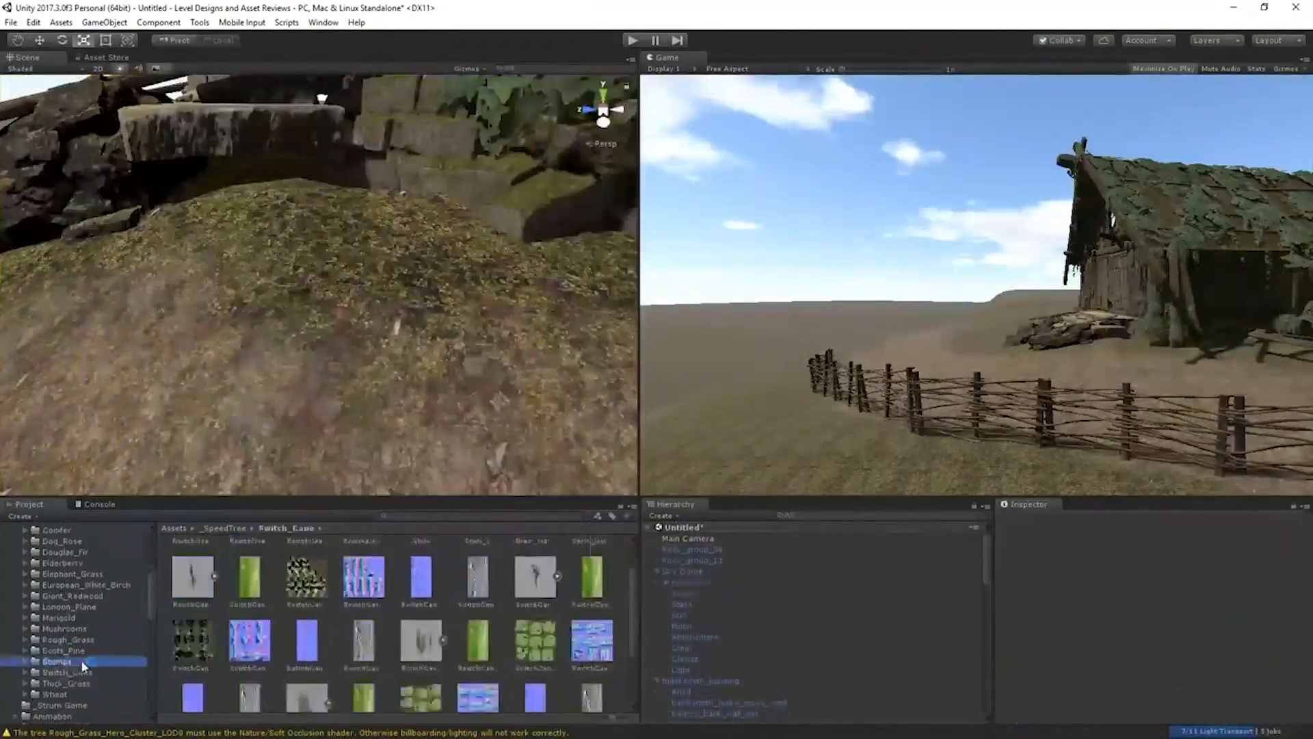
Raise low-poly hills on the Griffin terrain using the Elevation paint mode.
{"action": "left_click", "coordinate": [66, 683]}
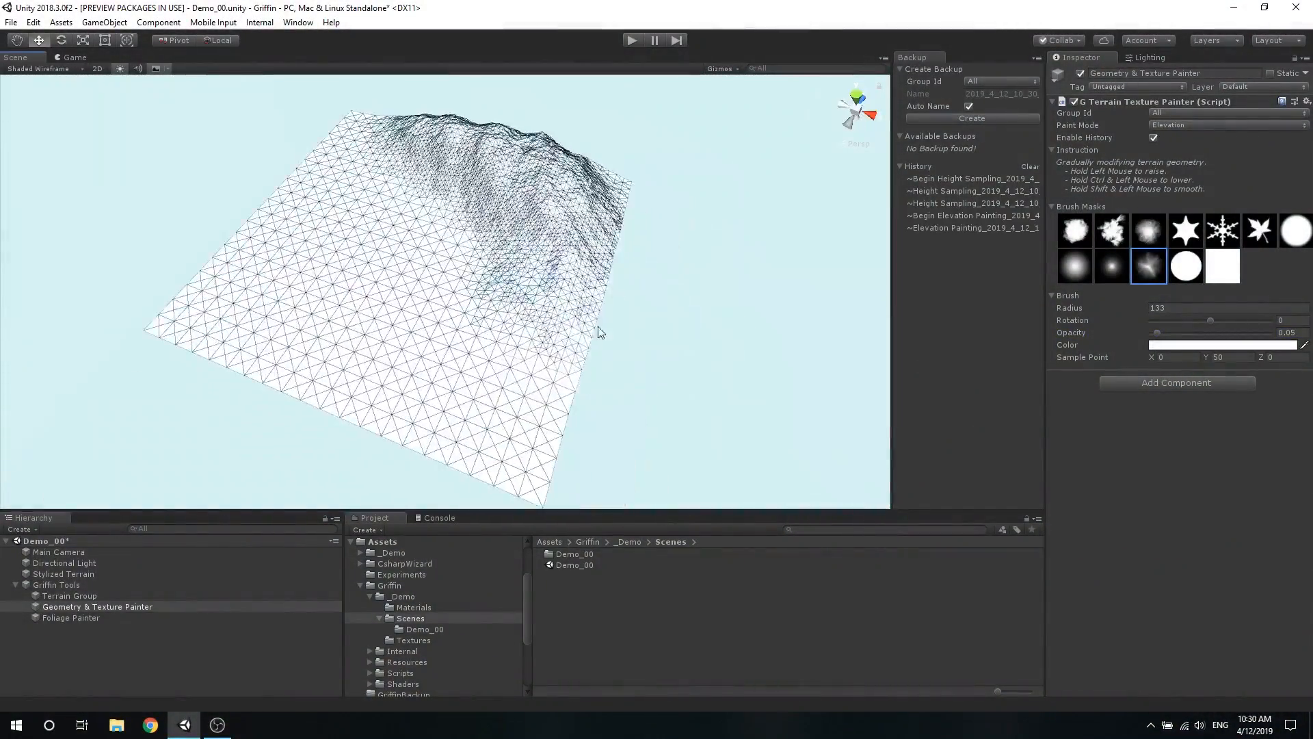
{"action": "left_click", "coordinate": [1227, 125]}
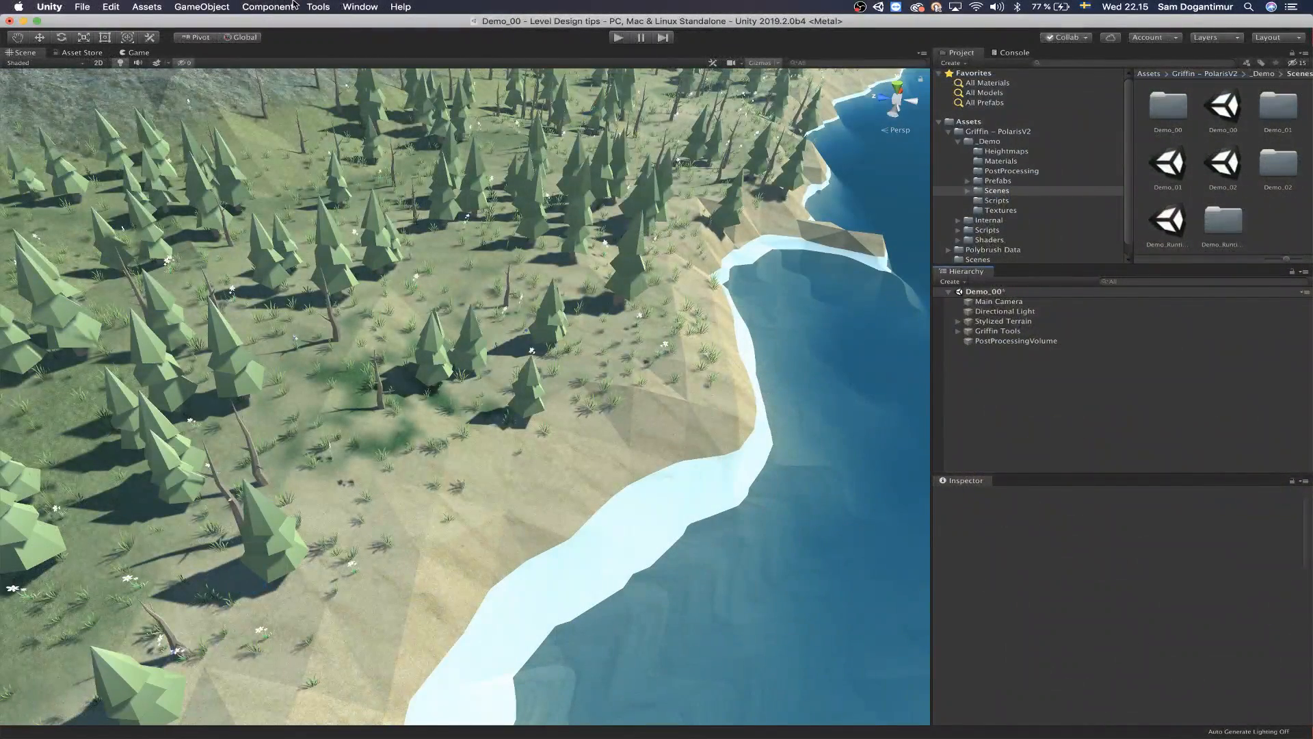
Scatter AutumnTree1 prefabs over the forest ground with Polybrush's Scatter Prefabs mode.
{"action": "left_click", "coordinate": [318, 7]}
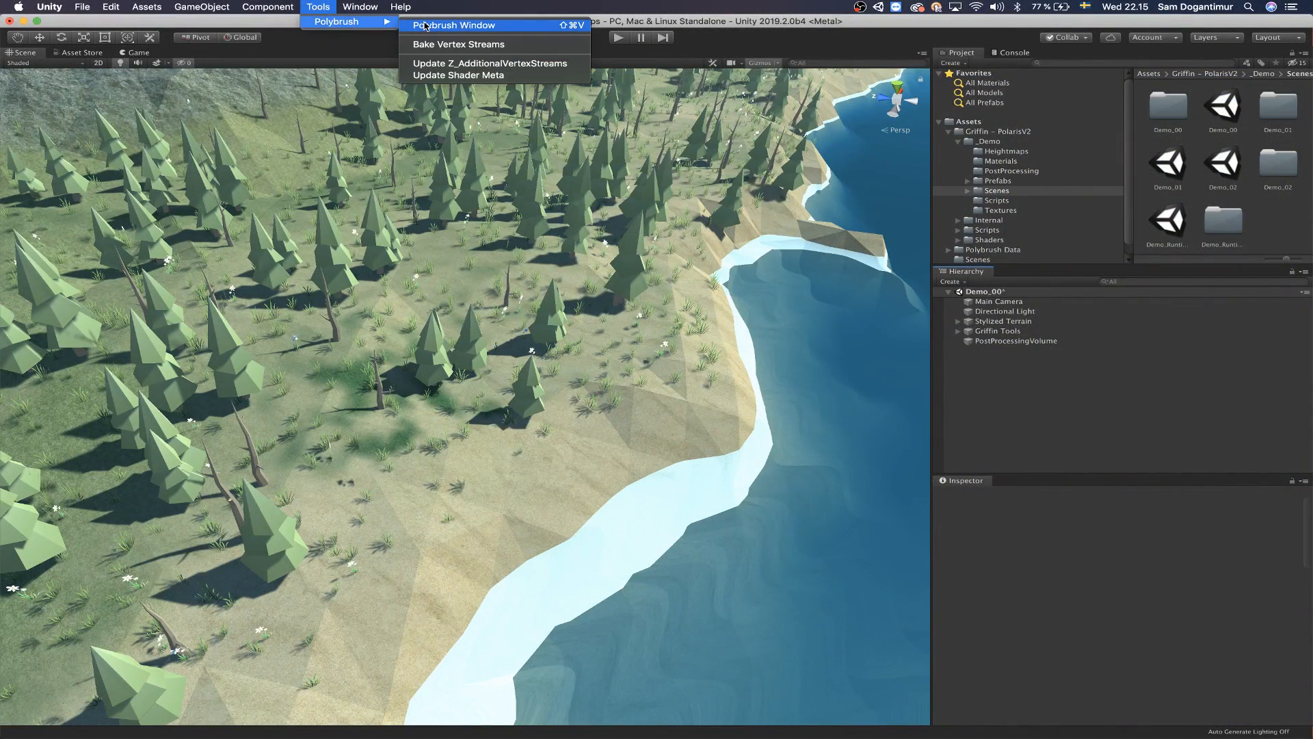
{"action": "left_click", "coordinate": [455, 25]}
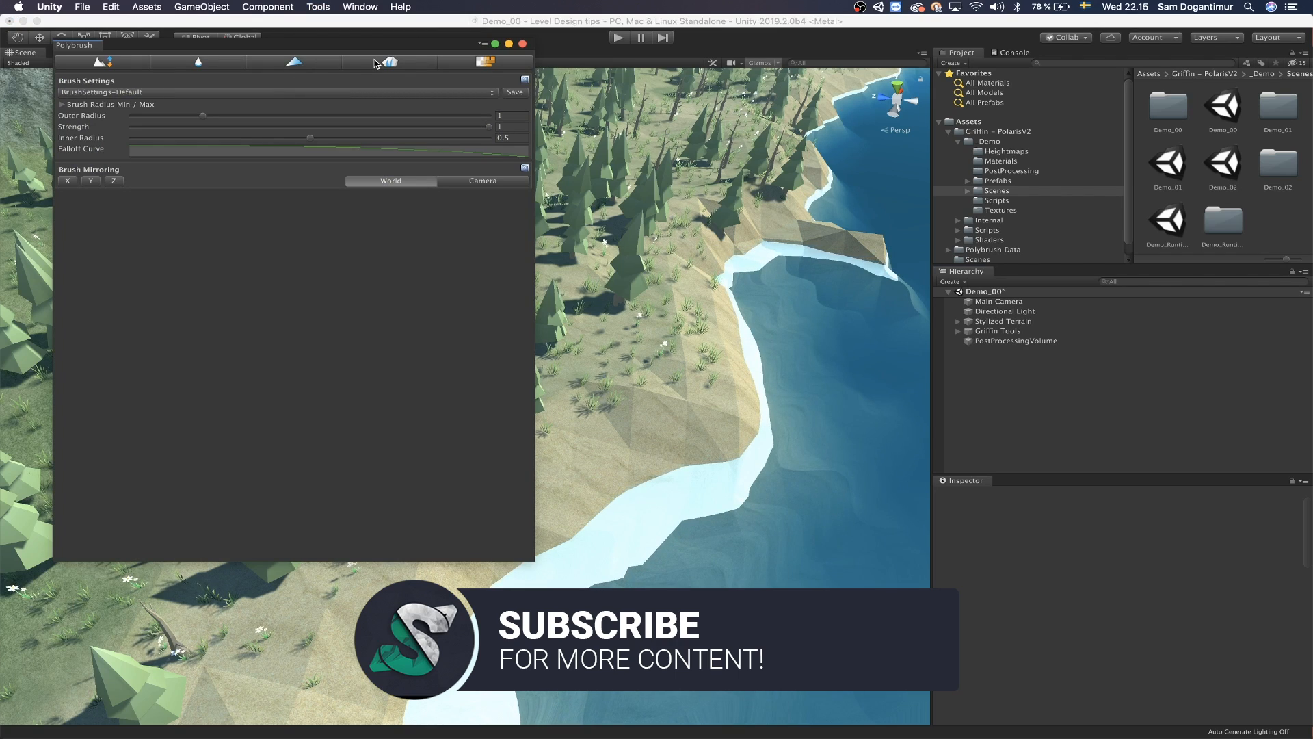
{"action": "left_click", "coordinate": [387, 62]}
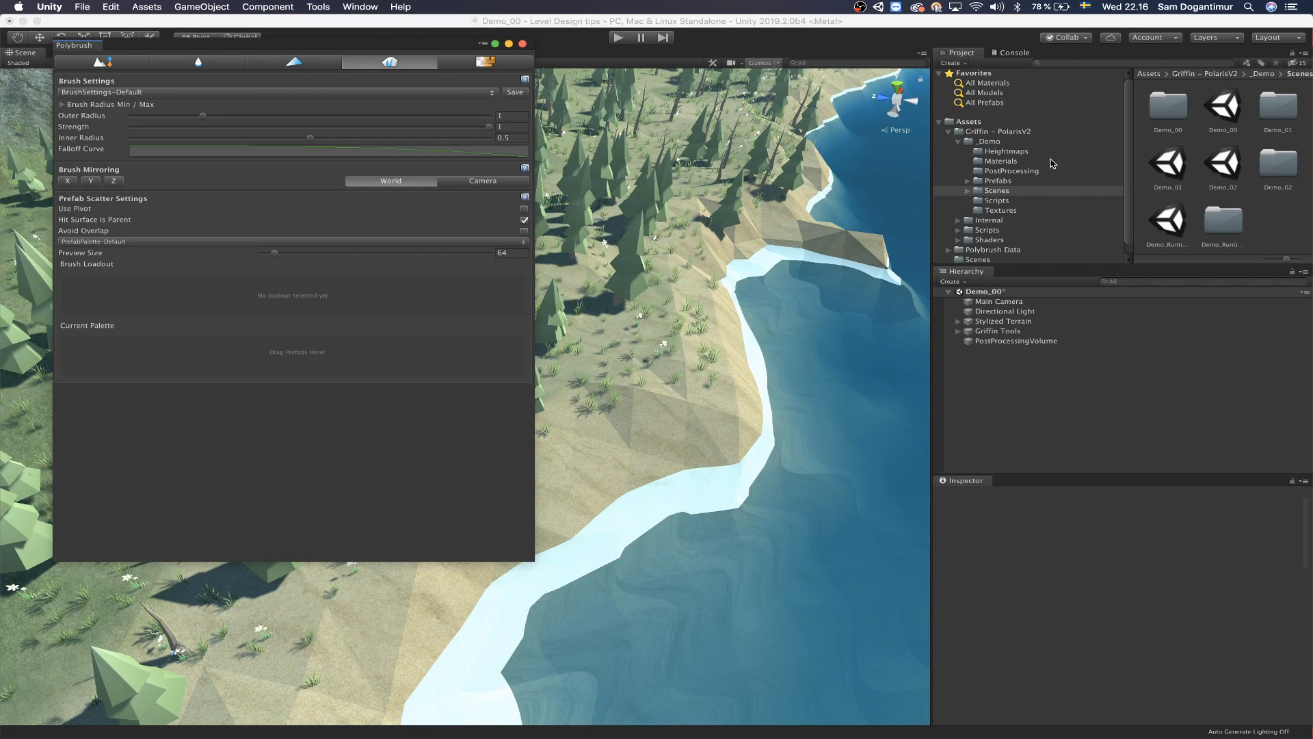
{"action": "left_click", "coordinate": [997, 180]}
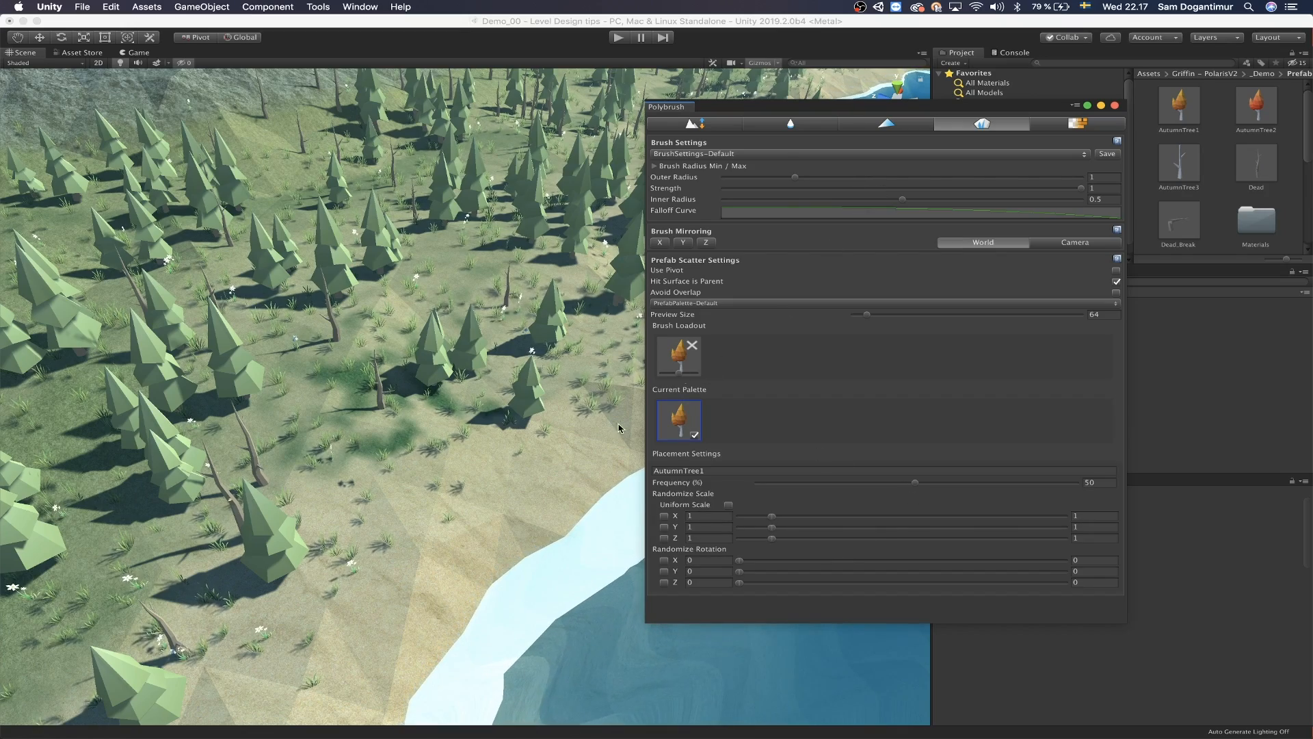
{"action": "left_click", "coordinate": [652, 165]}
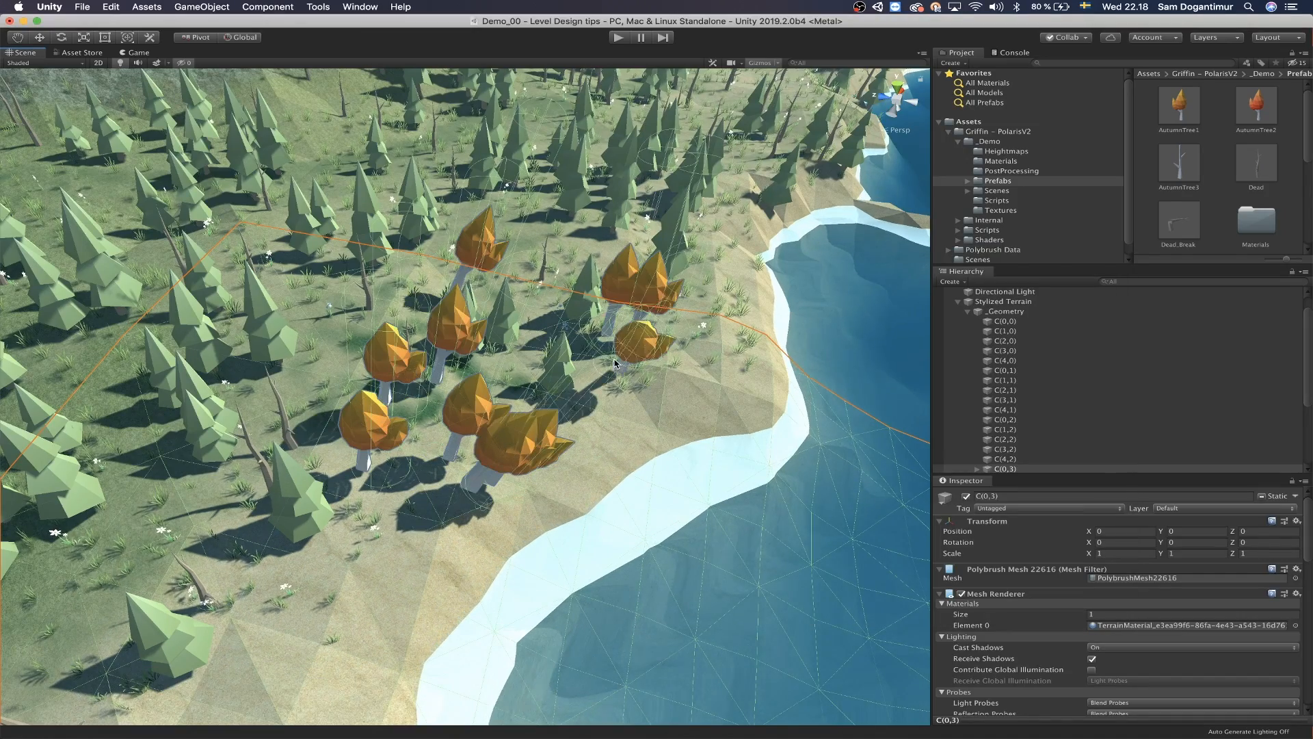
Reopen the Polybrush window in Scatter Prefabs mode.
{"action": "left_click", "coordinate": [317, 6]}
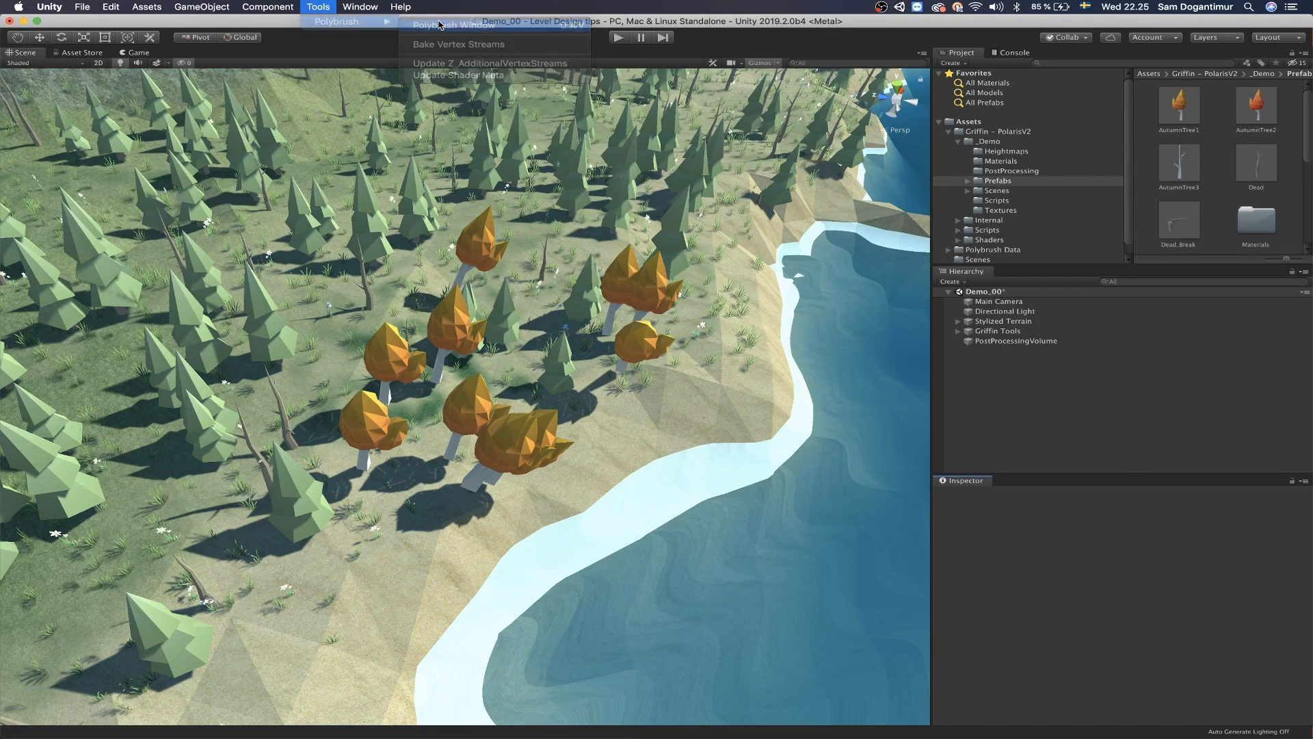
{"action": "left_click", "coordinate": [451, 25]}
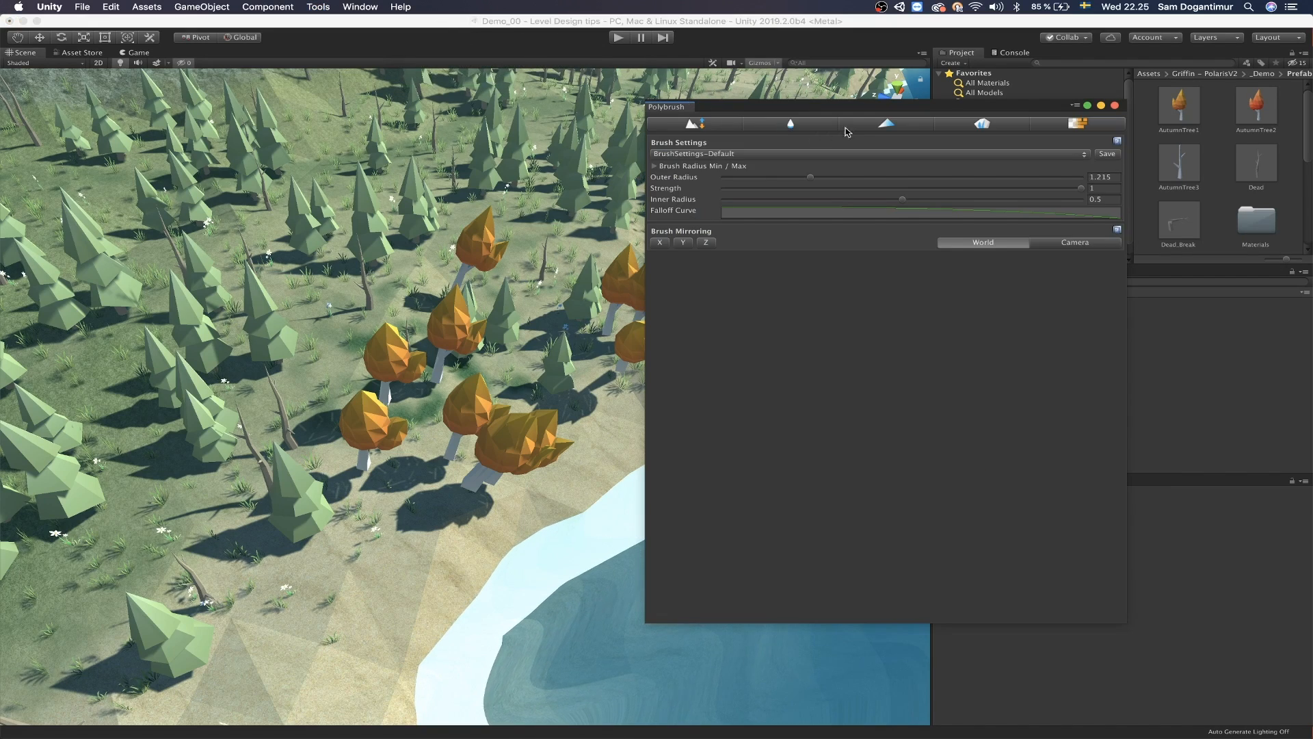
{"action": "left_click", "coordinate": [981, 123]}
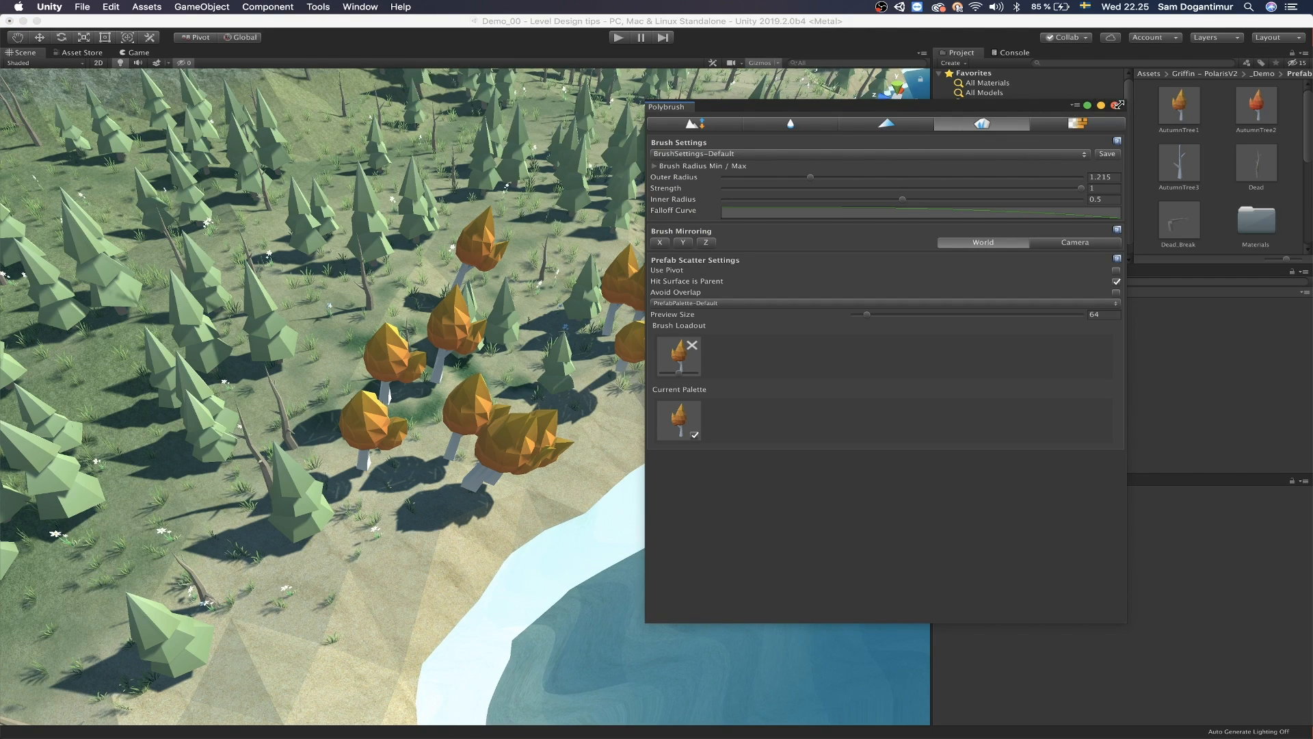
Close Polybrush and browse the installed packages in the Package Manager.
{"action": "left_click", "coordinate": [361, 7]}
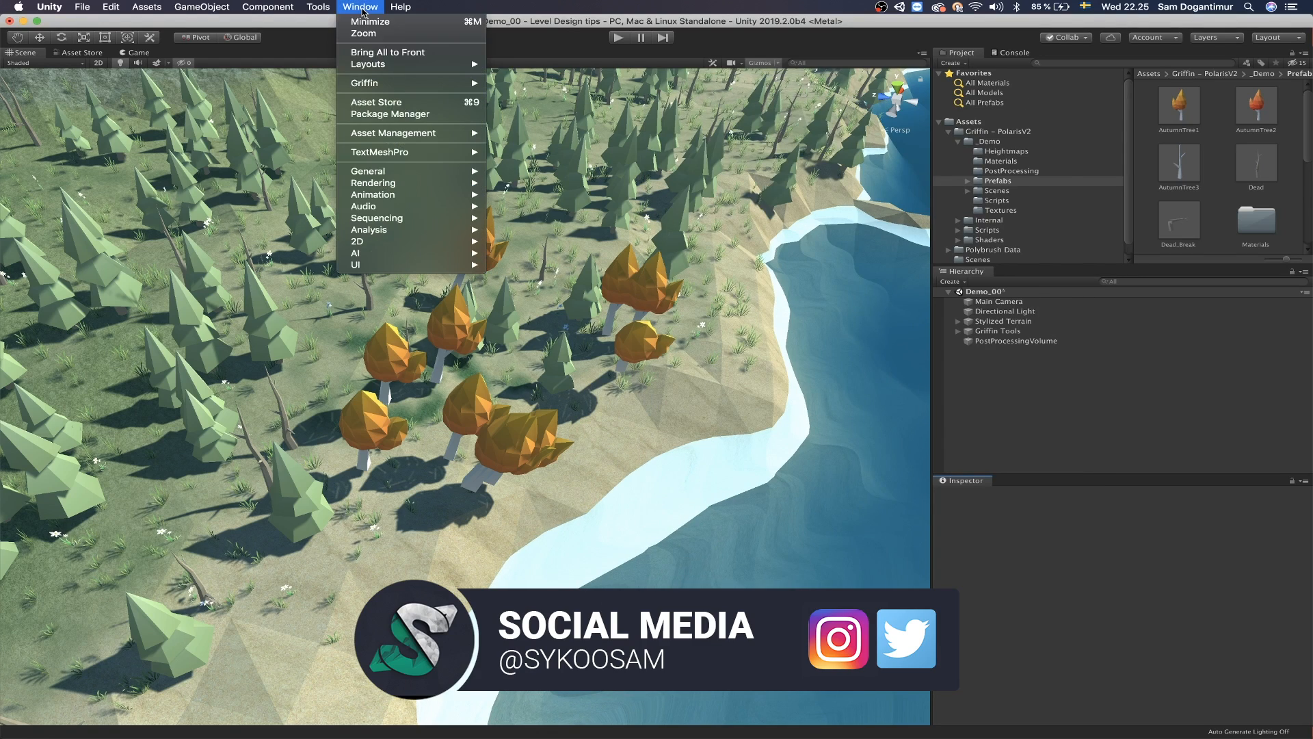
{"action": "left_click", "coordinate": [389, 115]}
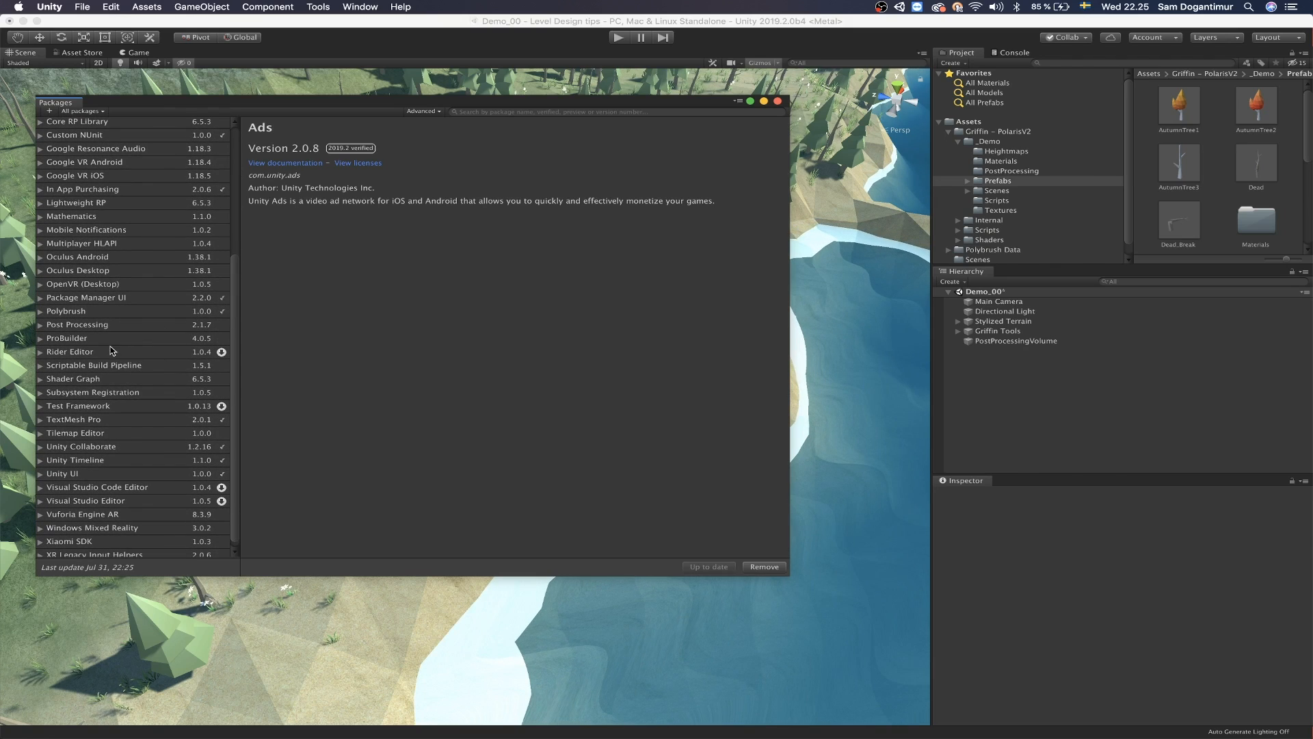
{"action": "left_click", "coordinate": [66, 310]}
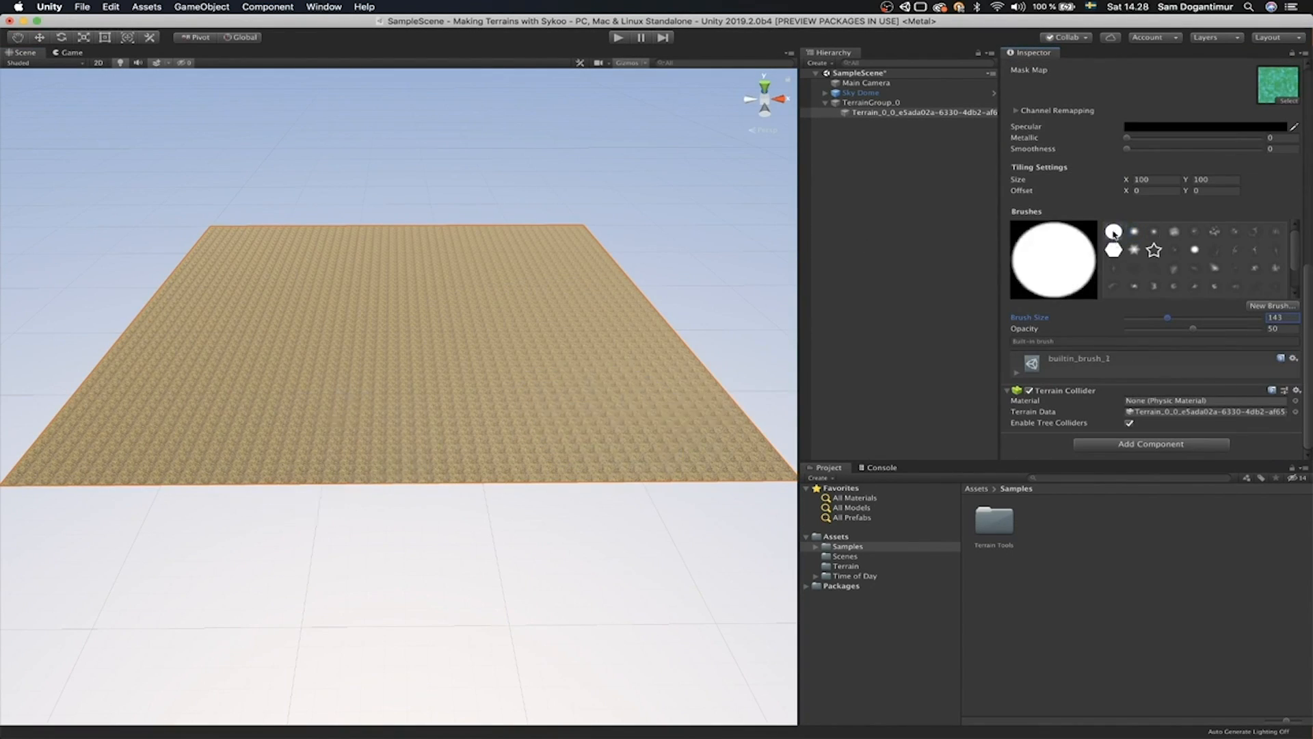
Sculpt mountains with an eroded stamp brush, then paint moss and scree layers.
{"action": "left_click", "coordinate": [330, 458]}
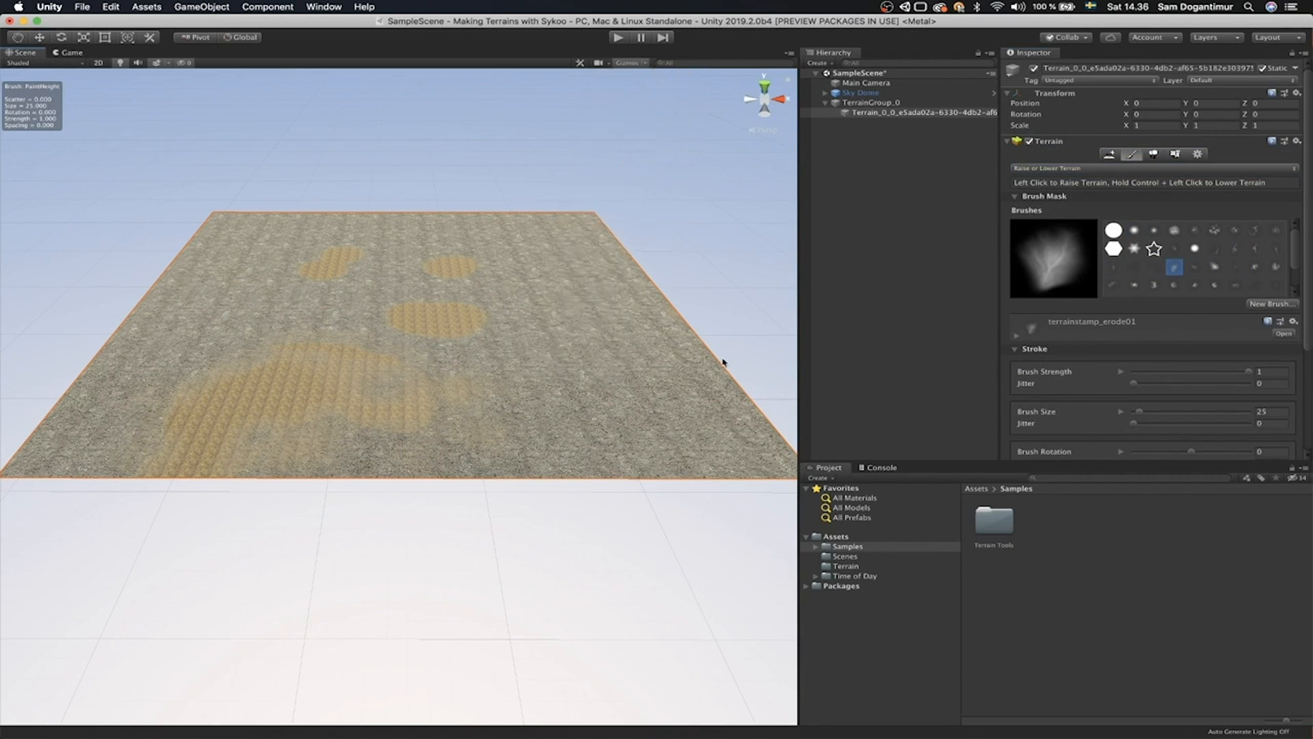
{"action": "left_click", "coordinate": [566, 243]}
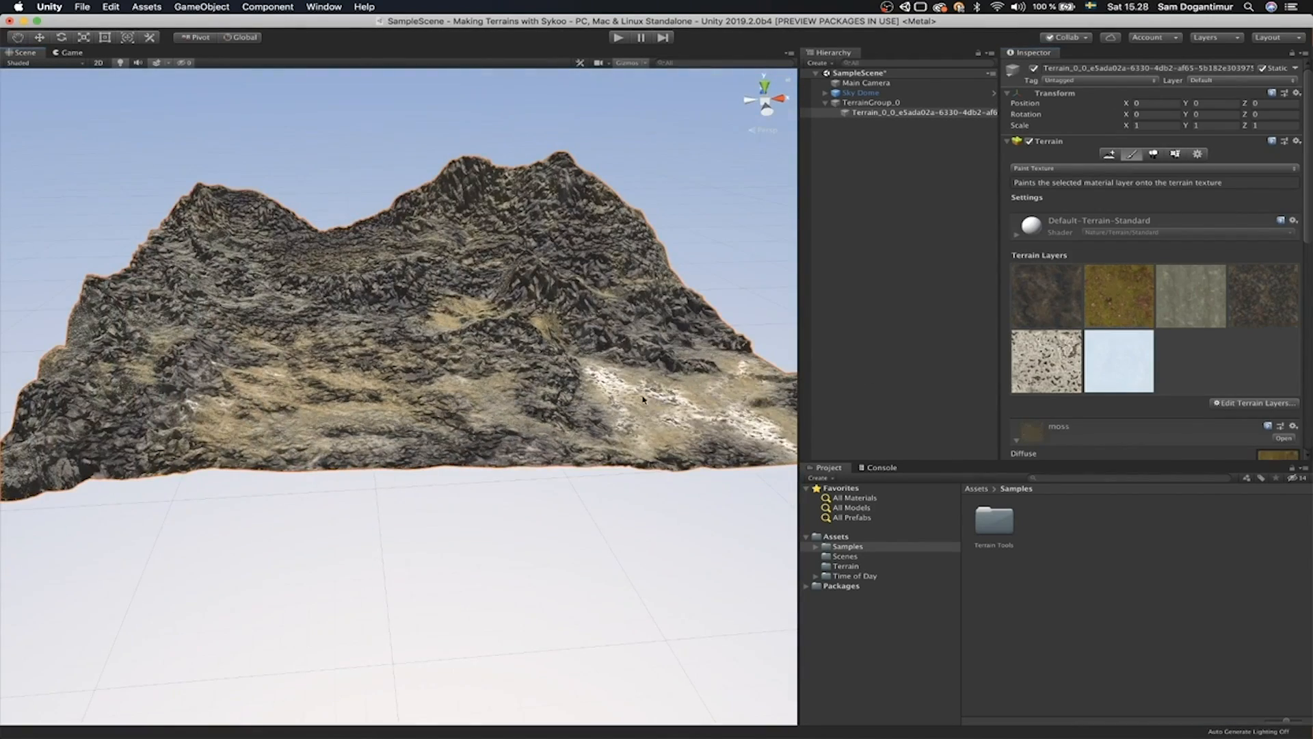
{"action": "left_click", "coordinate": [637, 394]}
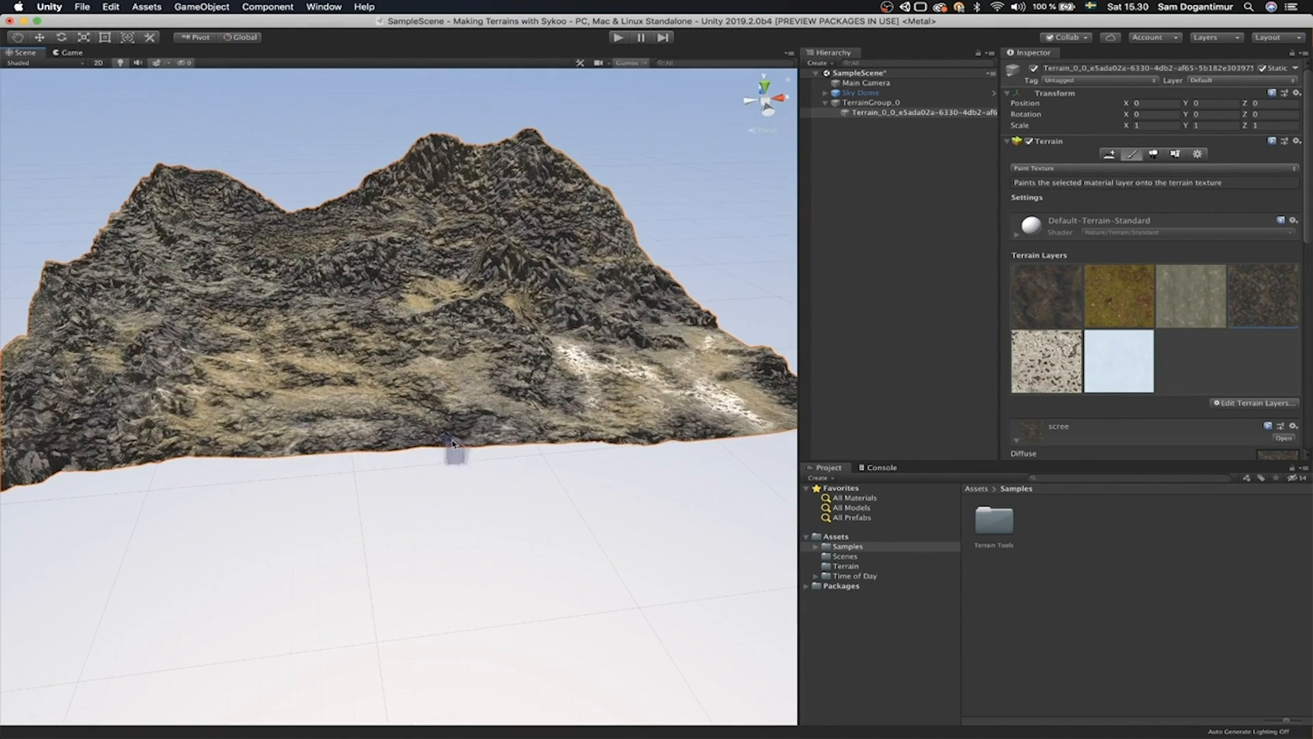
{"action": "left_click", "coordinate": [1131, 154]}
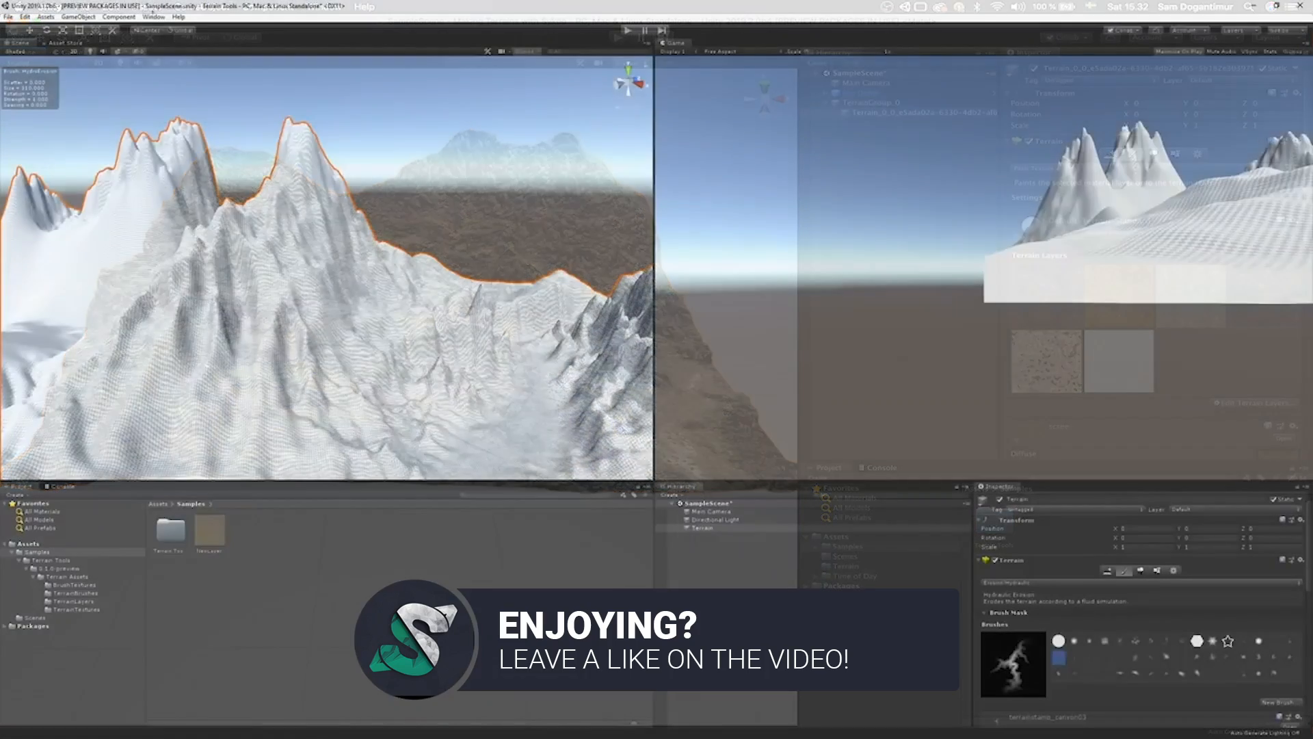
Move from the Terrain Toolbox to the Jungle 2D Lights scene with its freeform light.
{"action": "left_click", "coordinate": [153, 16]}
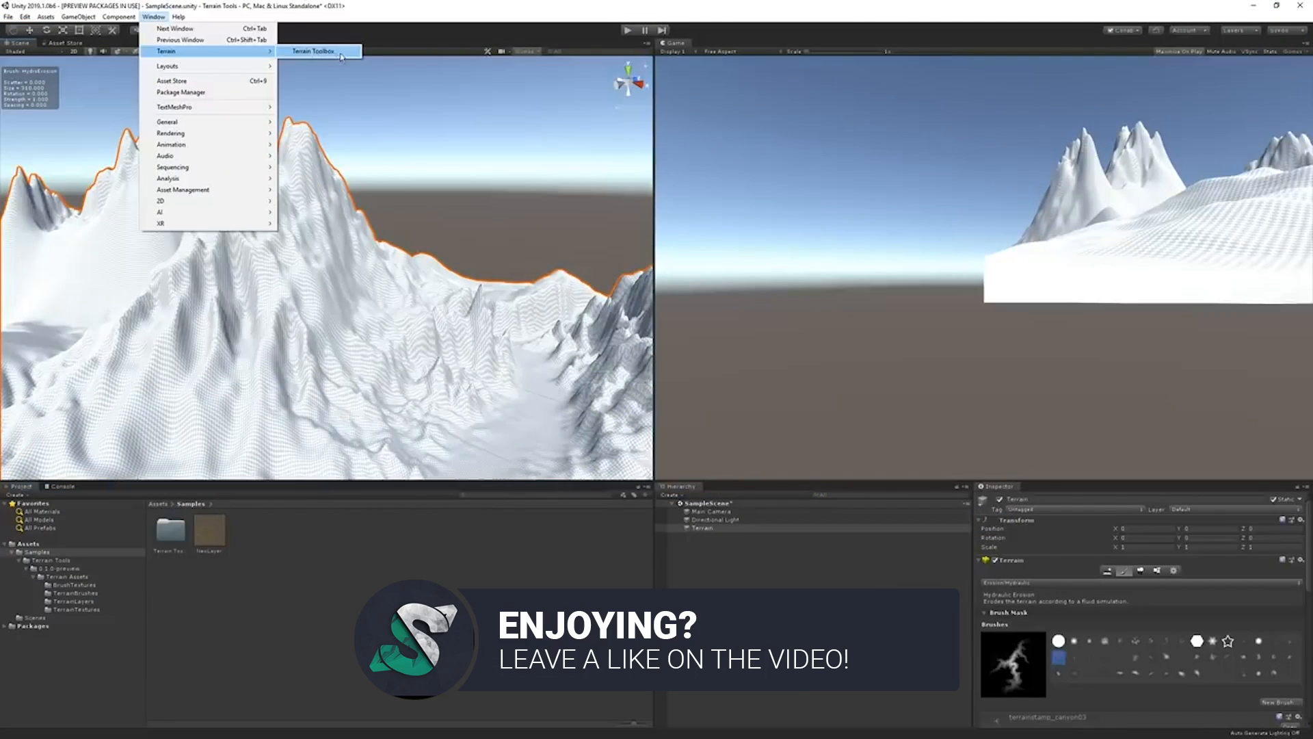
{"action": "left_click", "coordinate": [314, 50]}
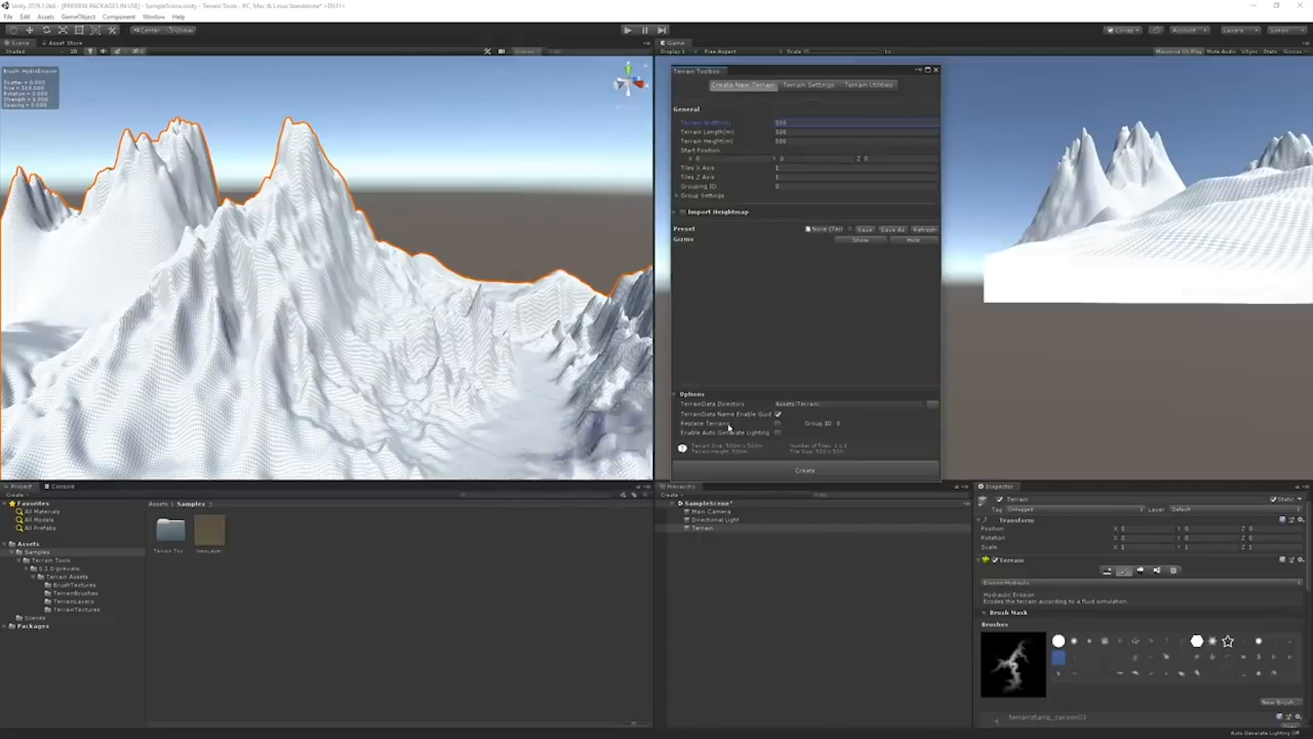
{"action": "left_click", "coordinate": [803, 470]}
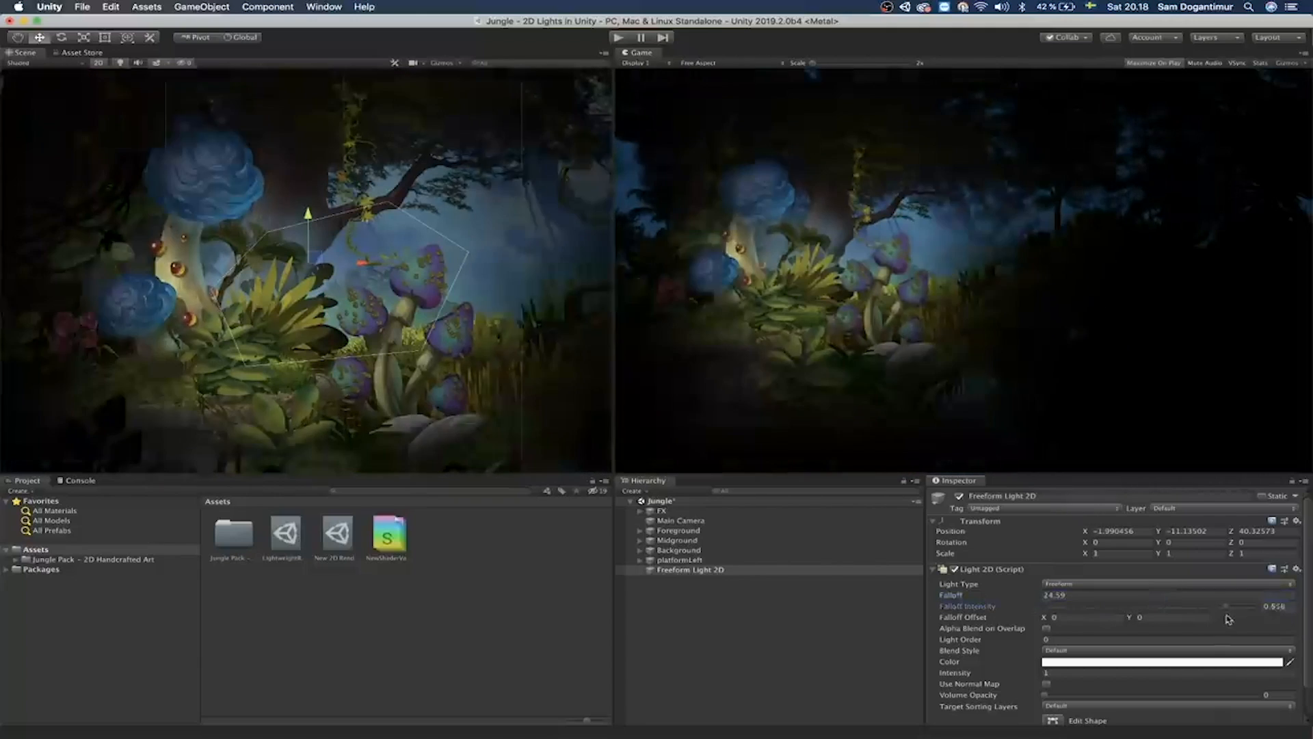
Add a Point Light 2D, widen its outer angle, and lower it over the mushroom.
{"action": "left_click", "coordinate": [202, 7]}
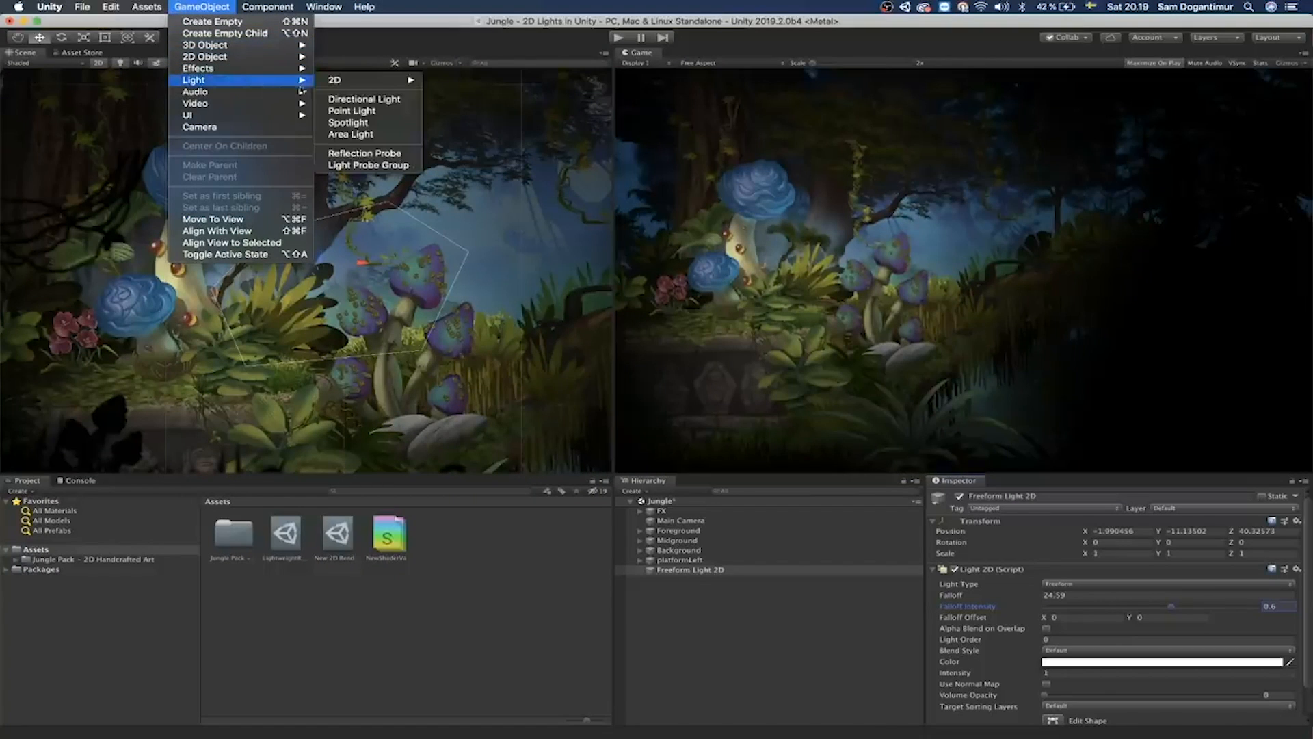
{"action": "mouse_move", "coordinate": [334, 81]}
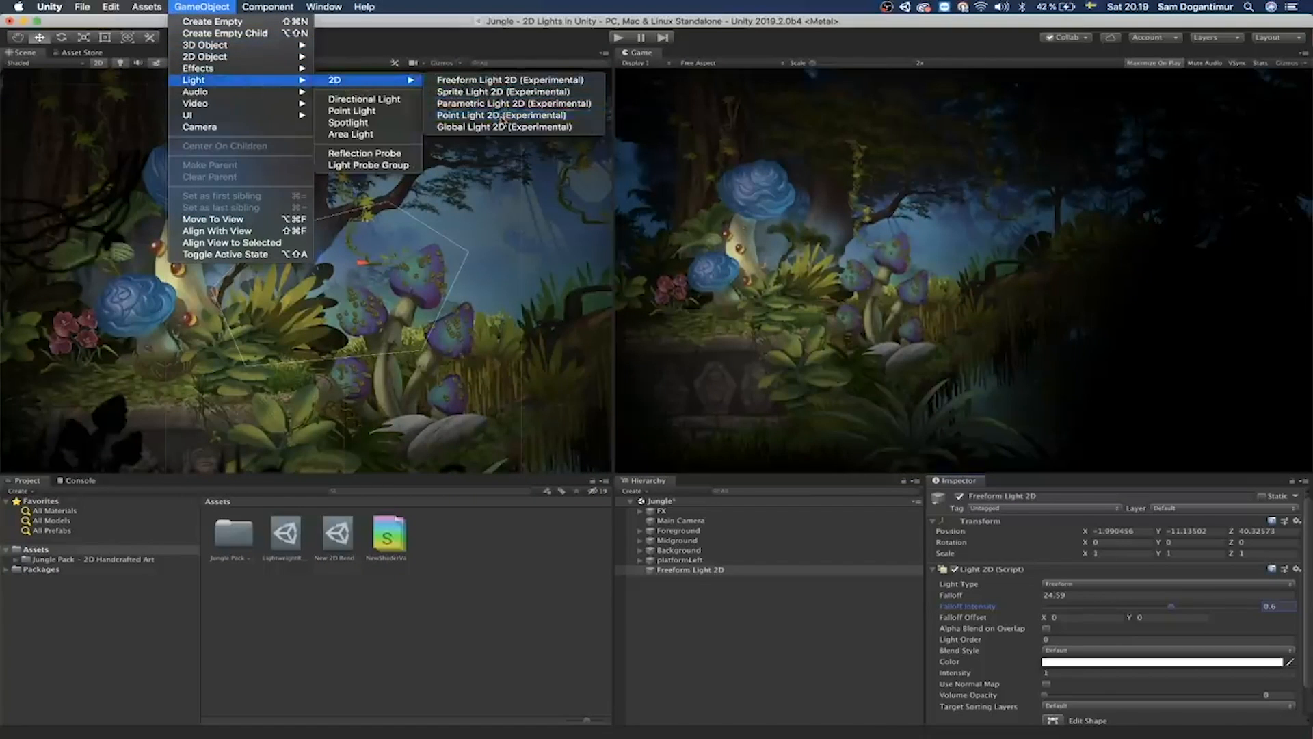
{"action": "left_click", "coordinate": [500, 115]}
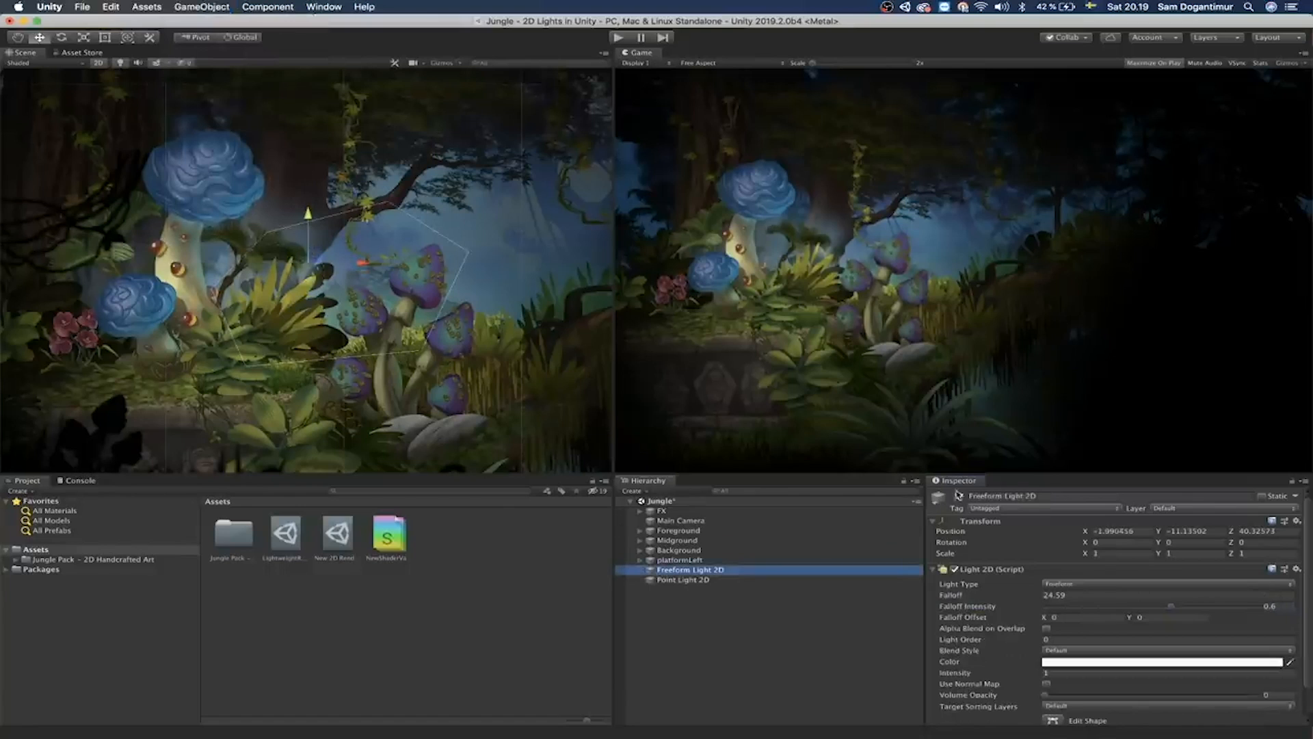
{"action": "left_click", "coordinate": [683, 579]}
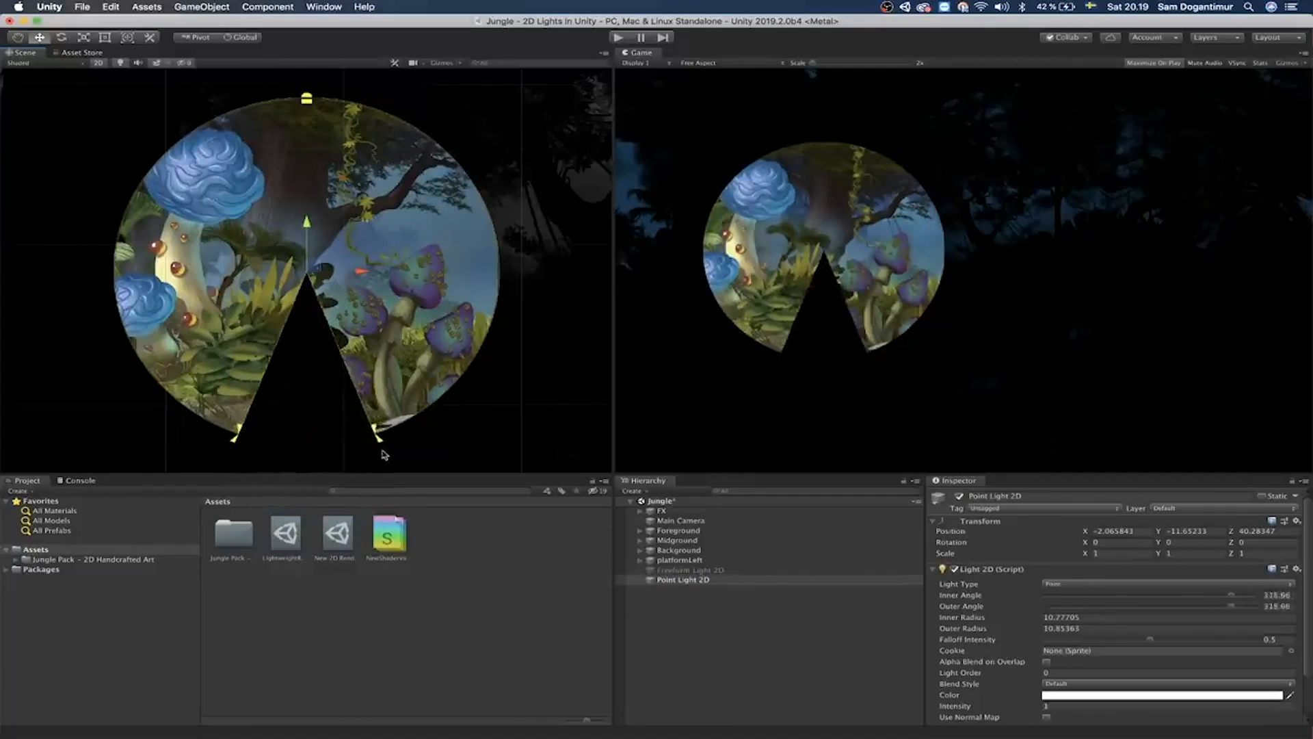
{"action": "left_click_drag", "start_coordinate": [381, 436], "coordinate": [399, 433]}
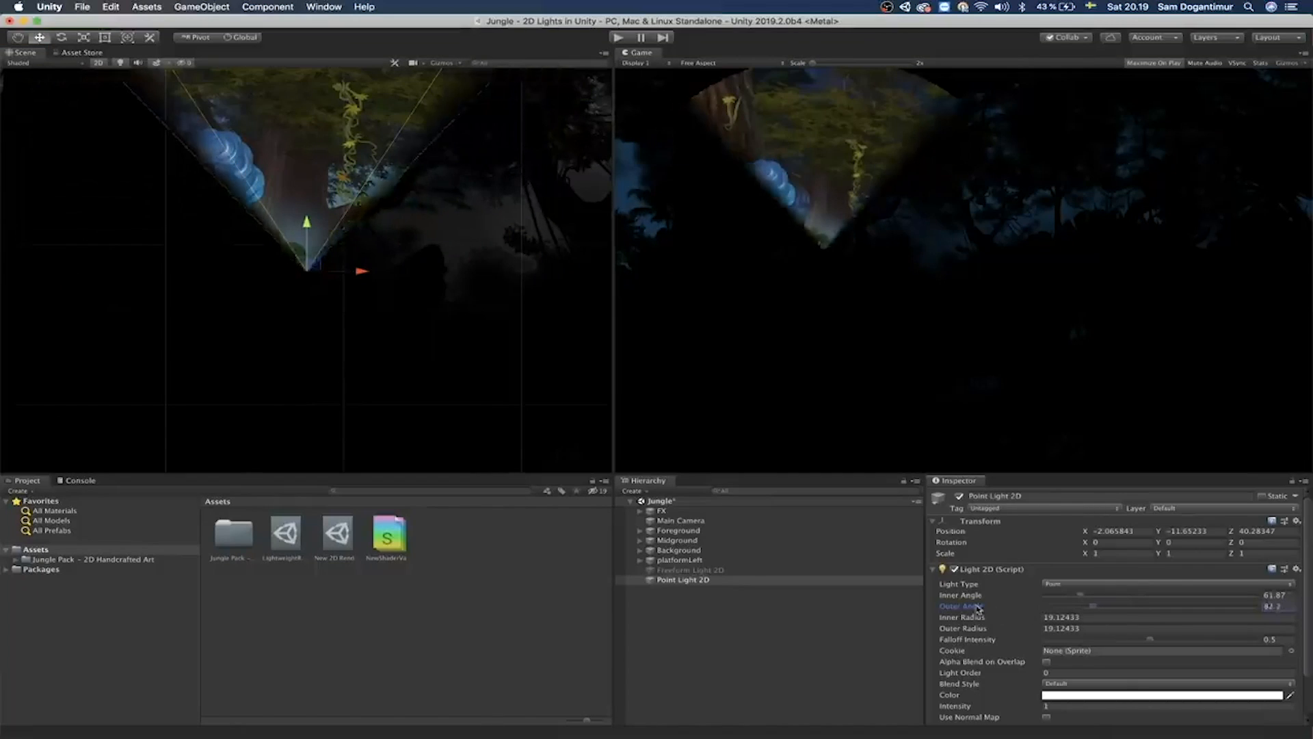
{"action": "left_click_drag", "start_coordinate": [1081, 605], "coordinate": [1115, 605]}
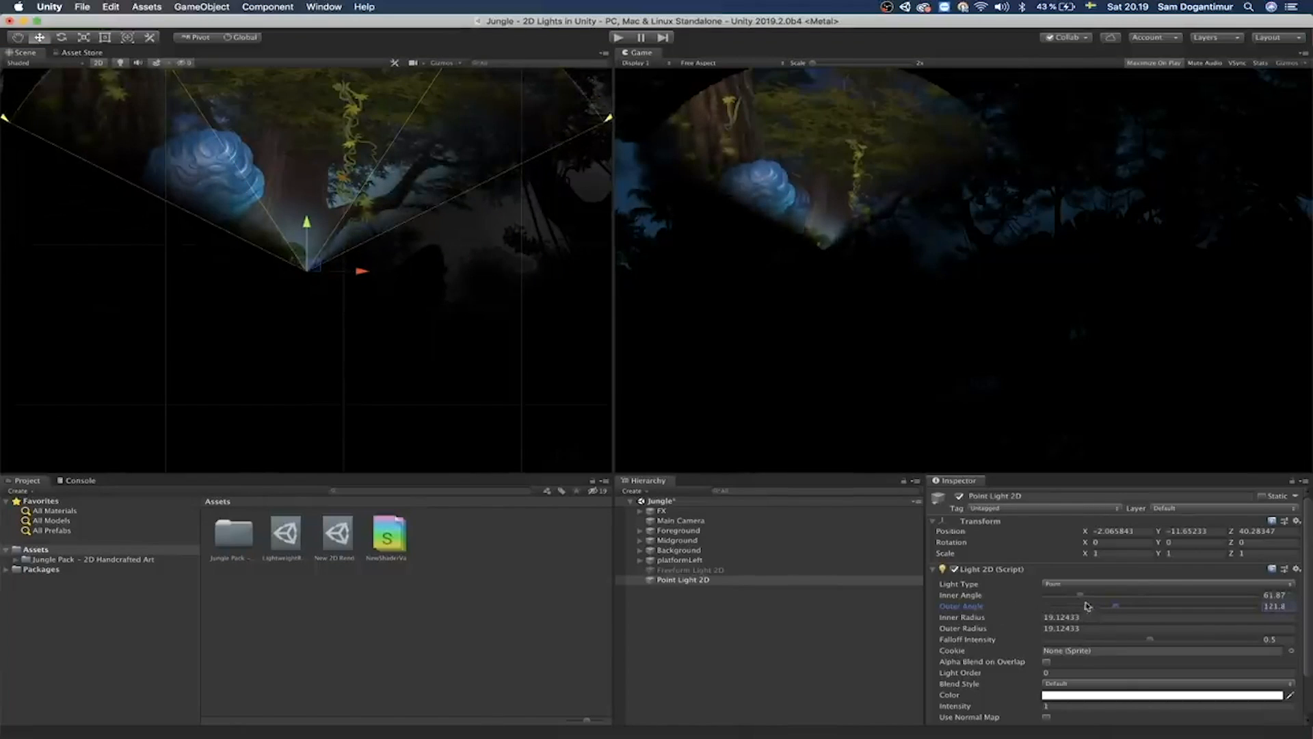
{"action": "left_click_drag", "start_coordinate": [1057, 594], "coordinate": [1106, 594]}
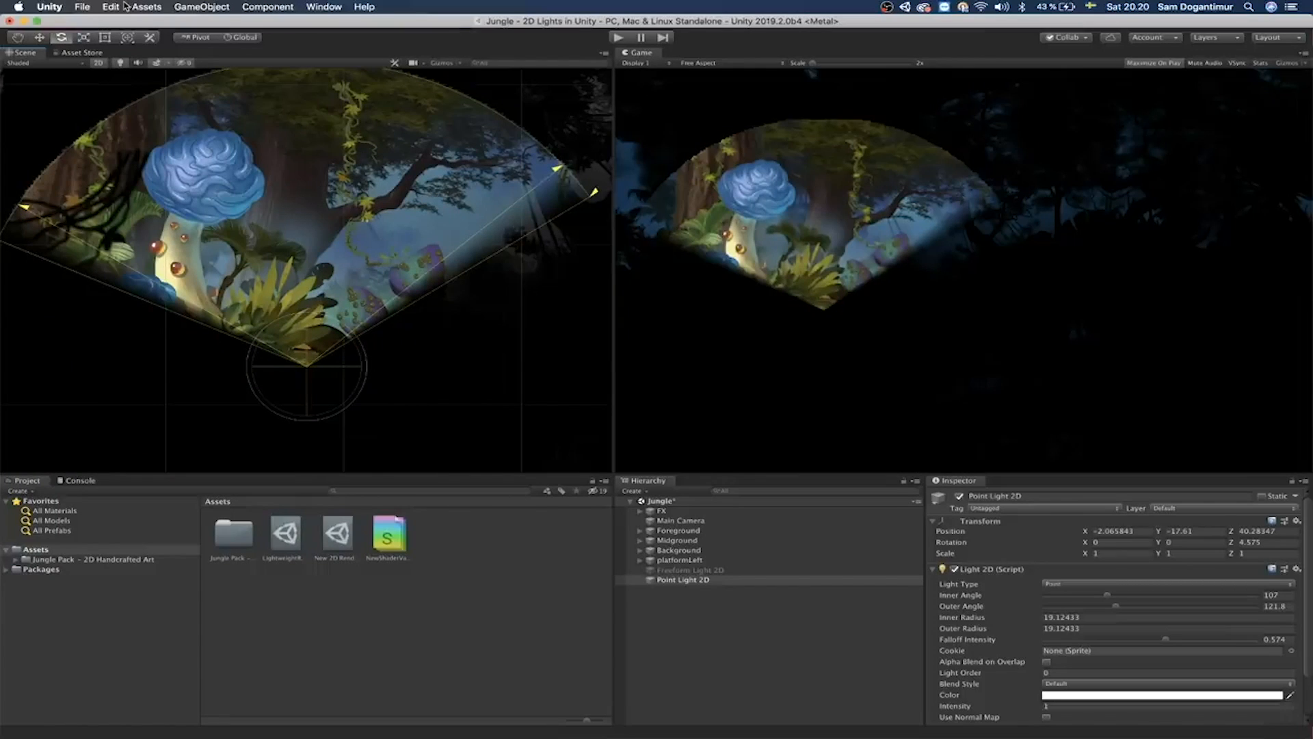
{"action": "left_click", "coordinate": [109, 7]}
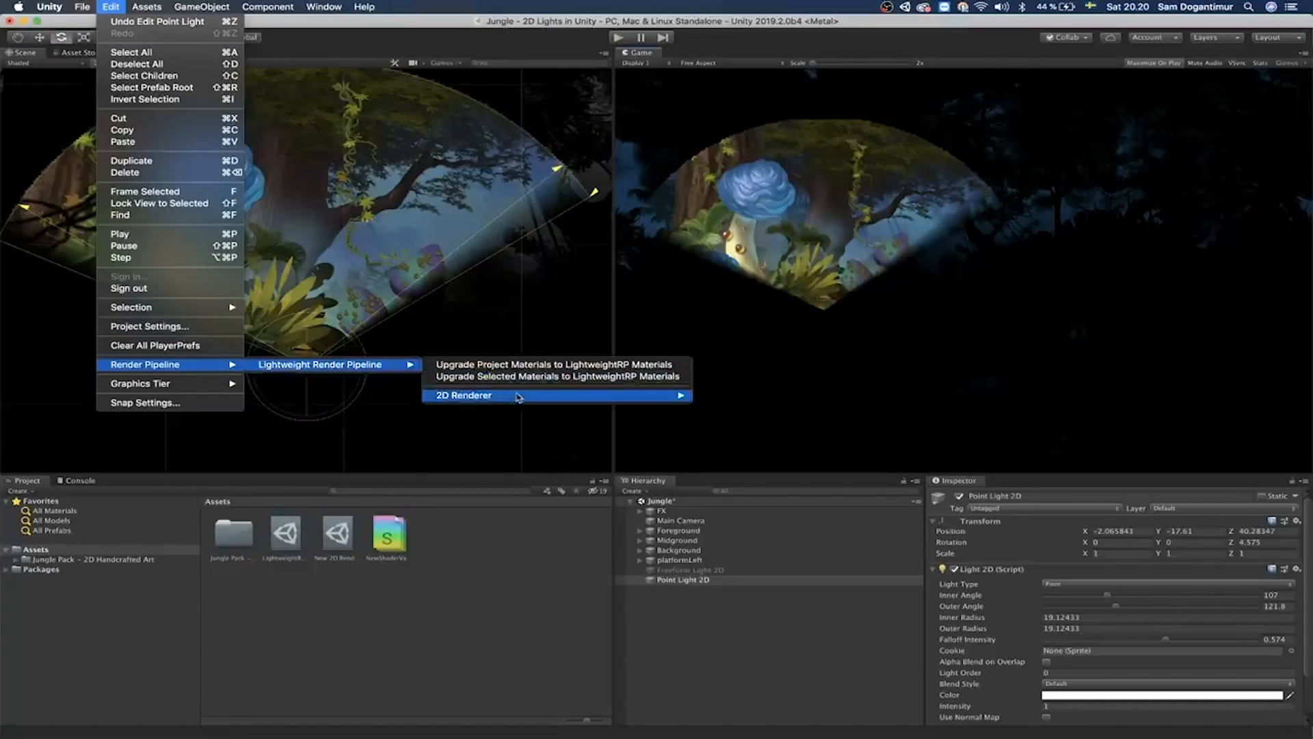
{"action": "mouse_move", "coordinate": [517, 395]}
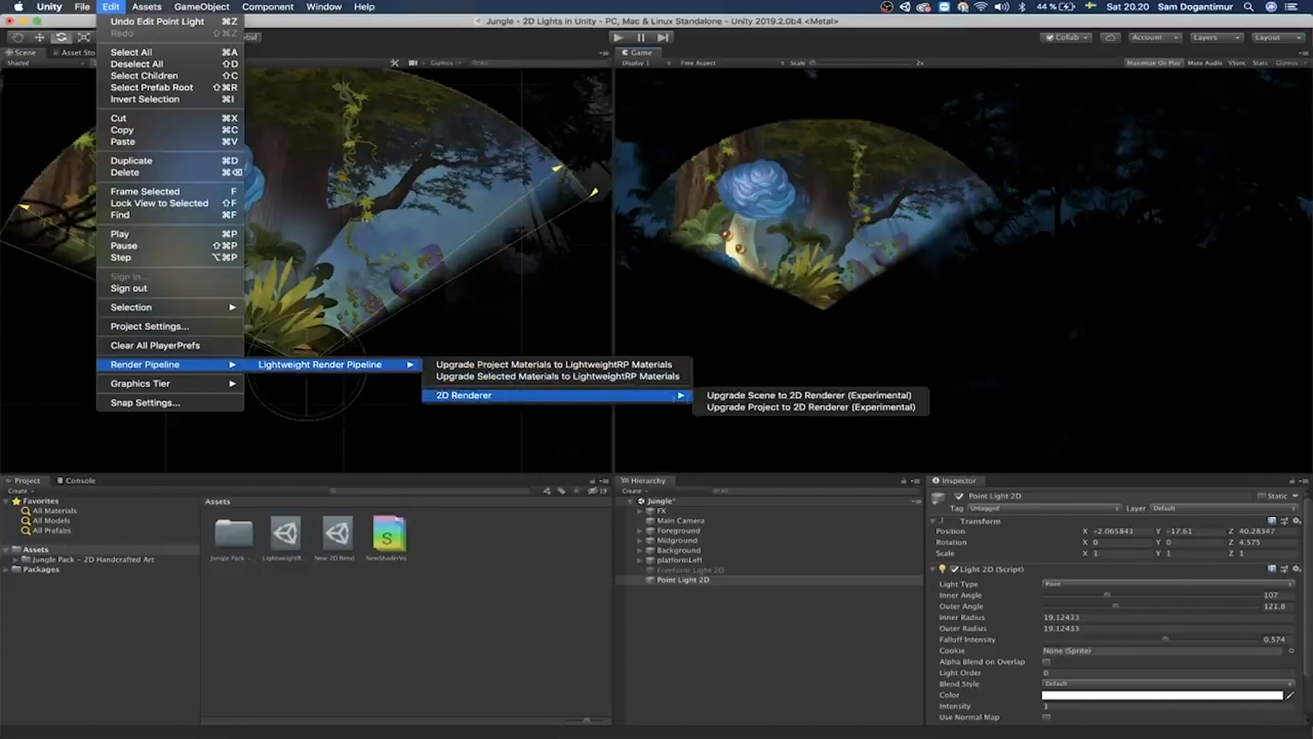
{"action": "mouse_move", "coordinate": [809, 406]}
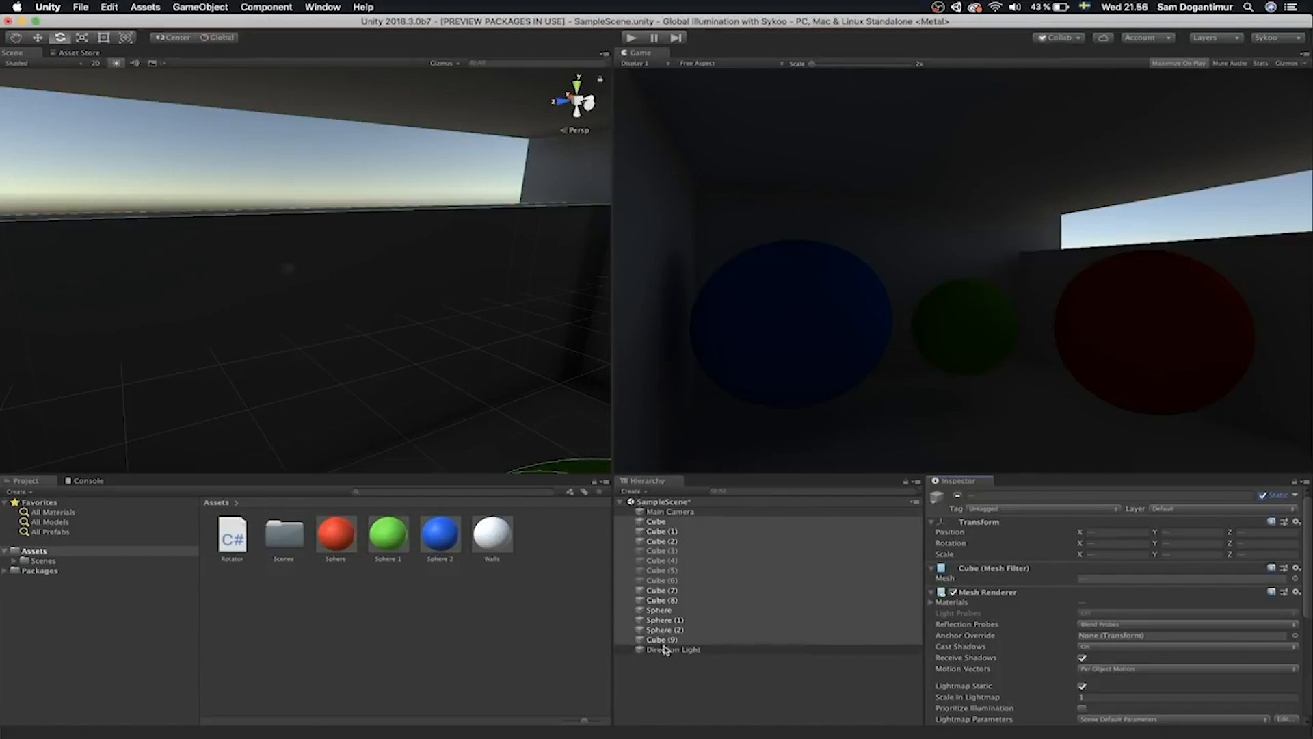
Select the directional light in the Global Illumination sample scene.
{"action": "left_click", "coordinate": [673, 649]}
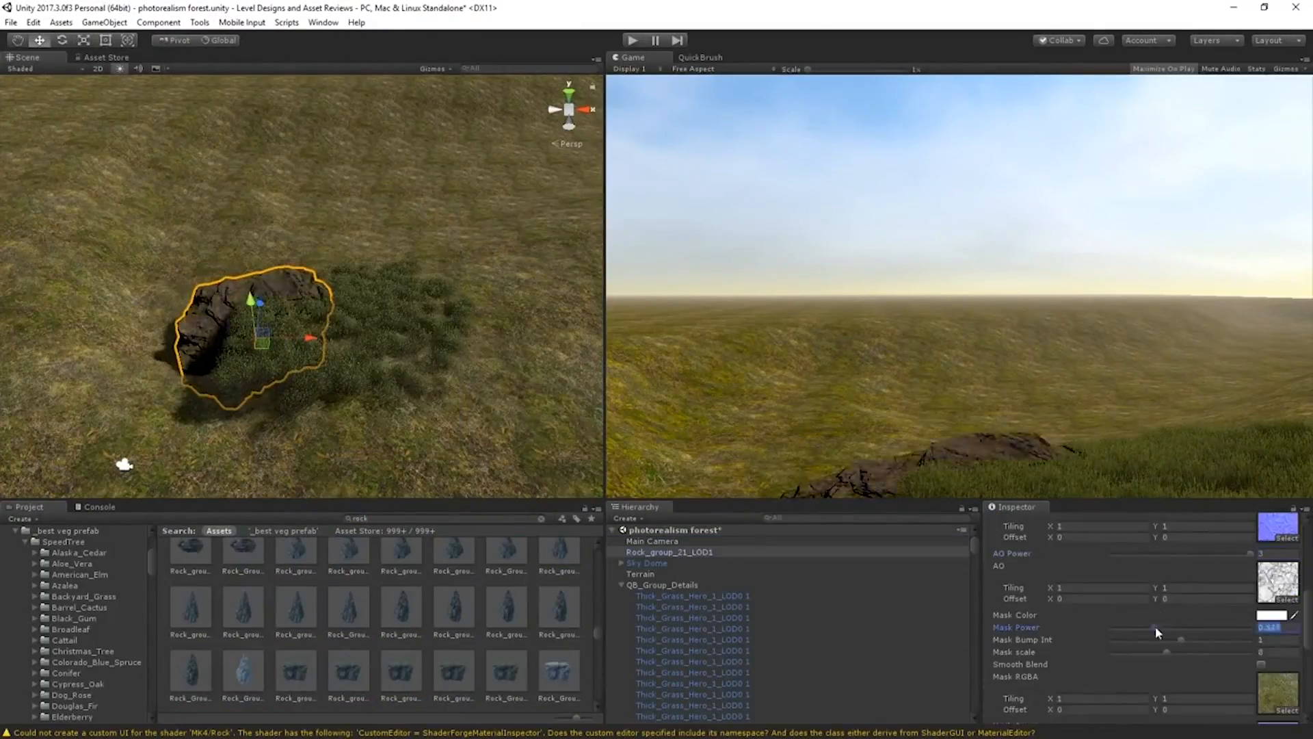
Adjust the rock material's mask power before moving to the new grassy terrain scene.
{"action": "left_click", "coordinate": [657, 551]}
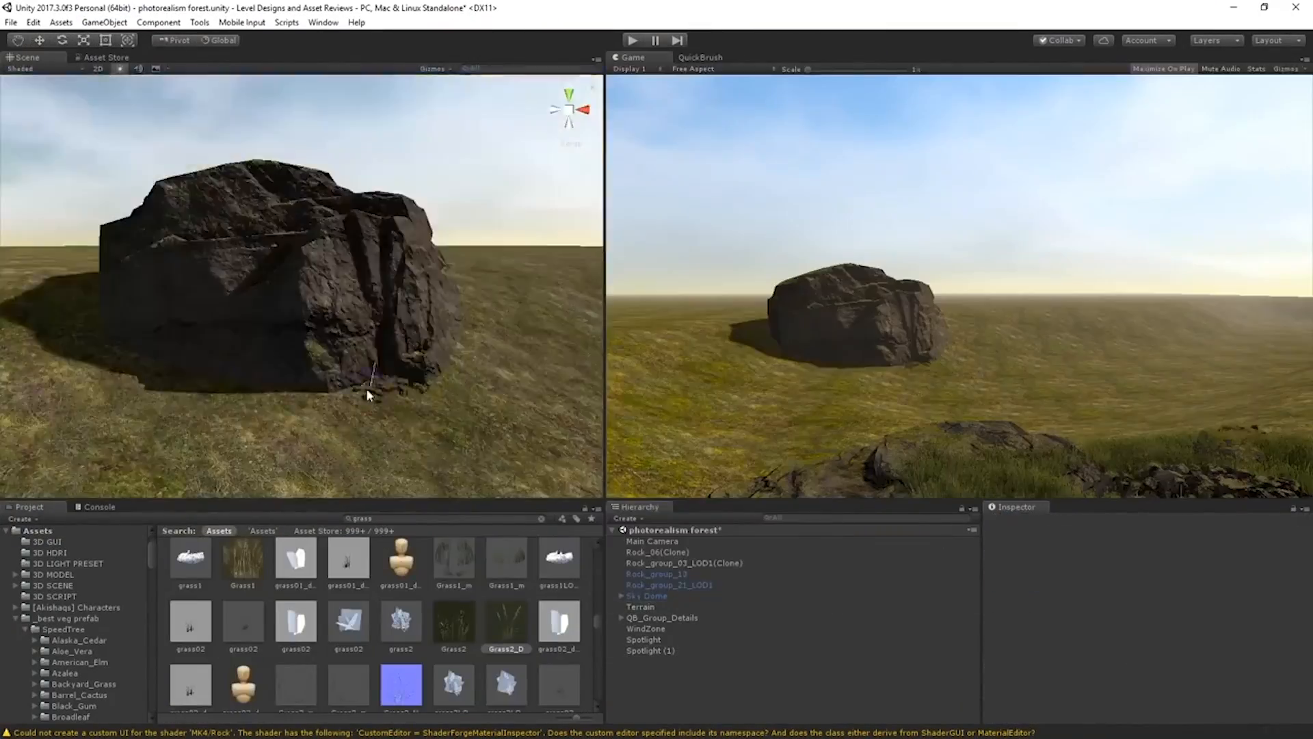
{"action": "left_click", "coordinate": [701, 57]}
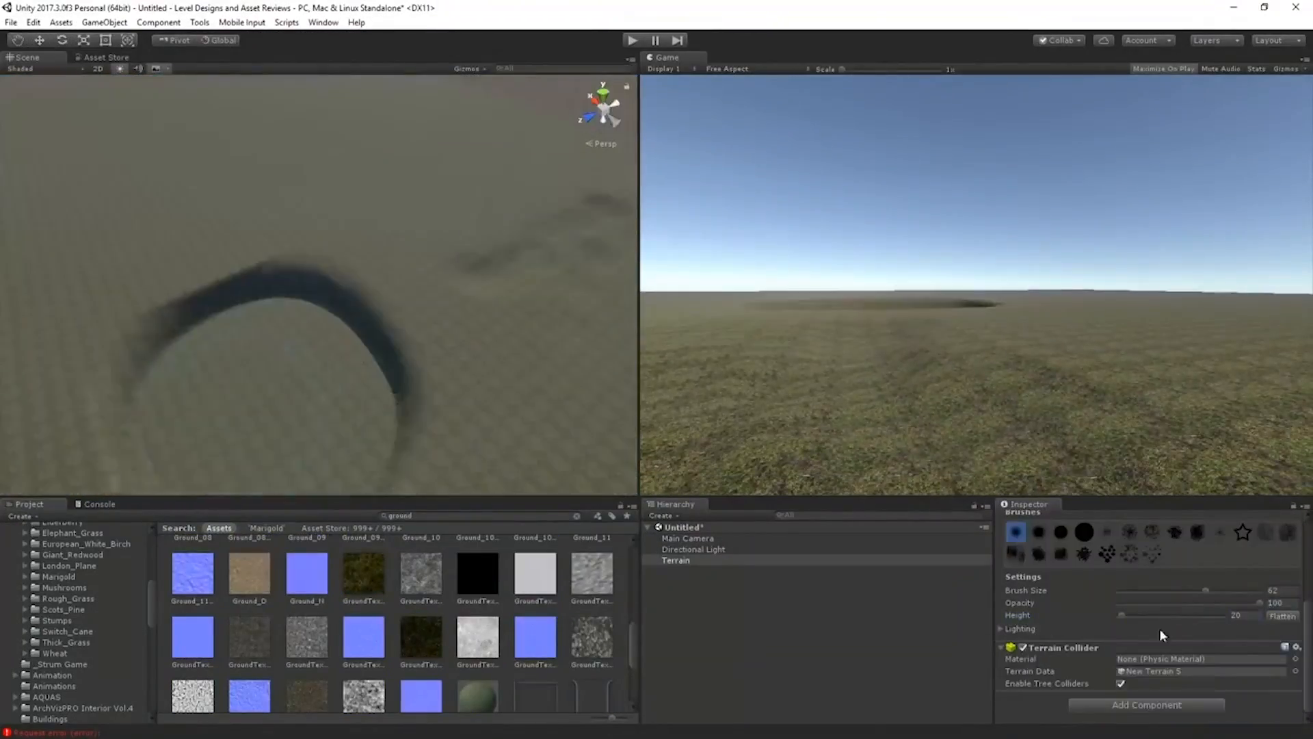
Place the wooden house, fence, rock and sky dome prefabs into the Scene view.
{"action": "left_click", "coordinate": [260, 242]}
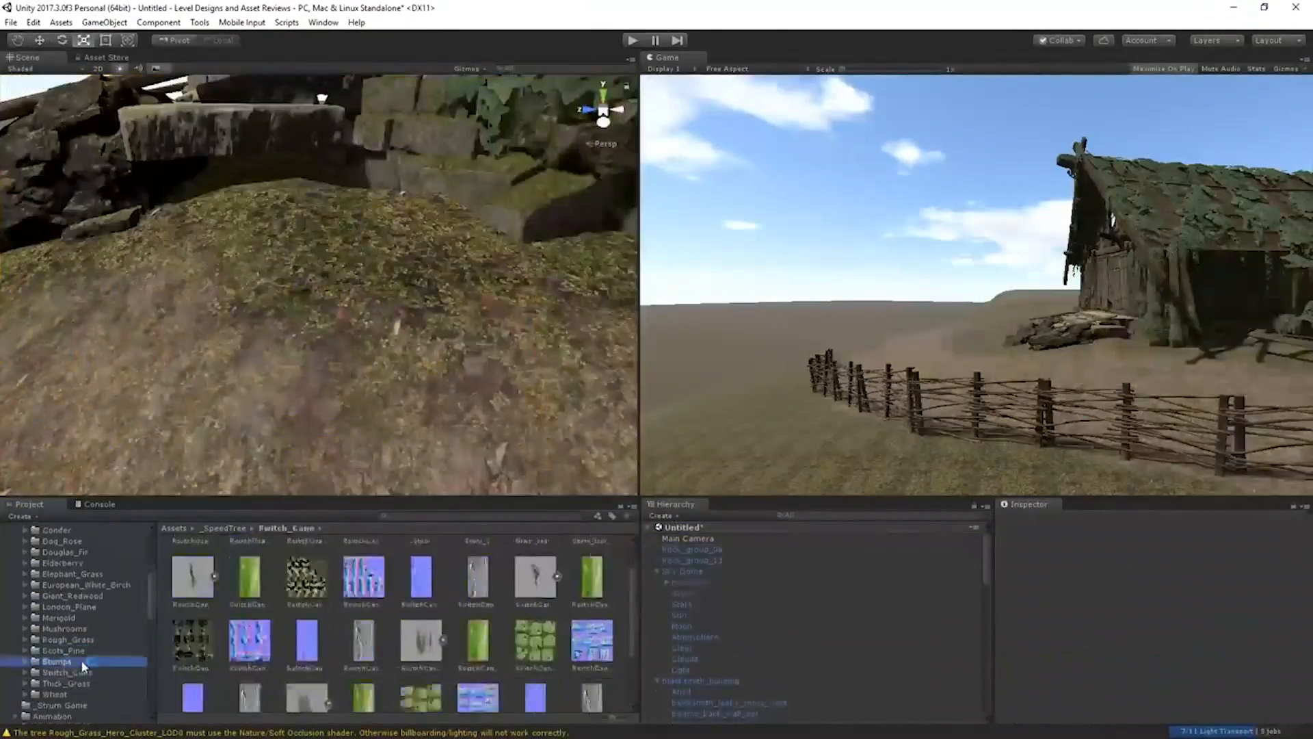
Add the dog rose, grass and wild flower details around the hut, then inspect the WindZone.
{"action": "left_click", "coordinate": [66, 684]}
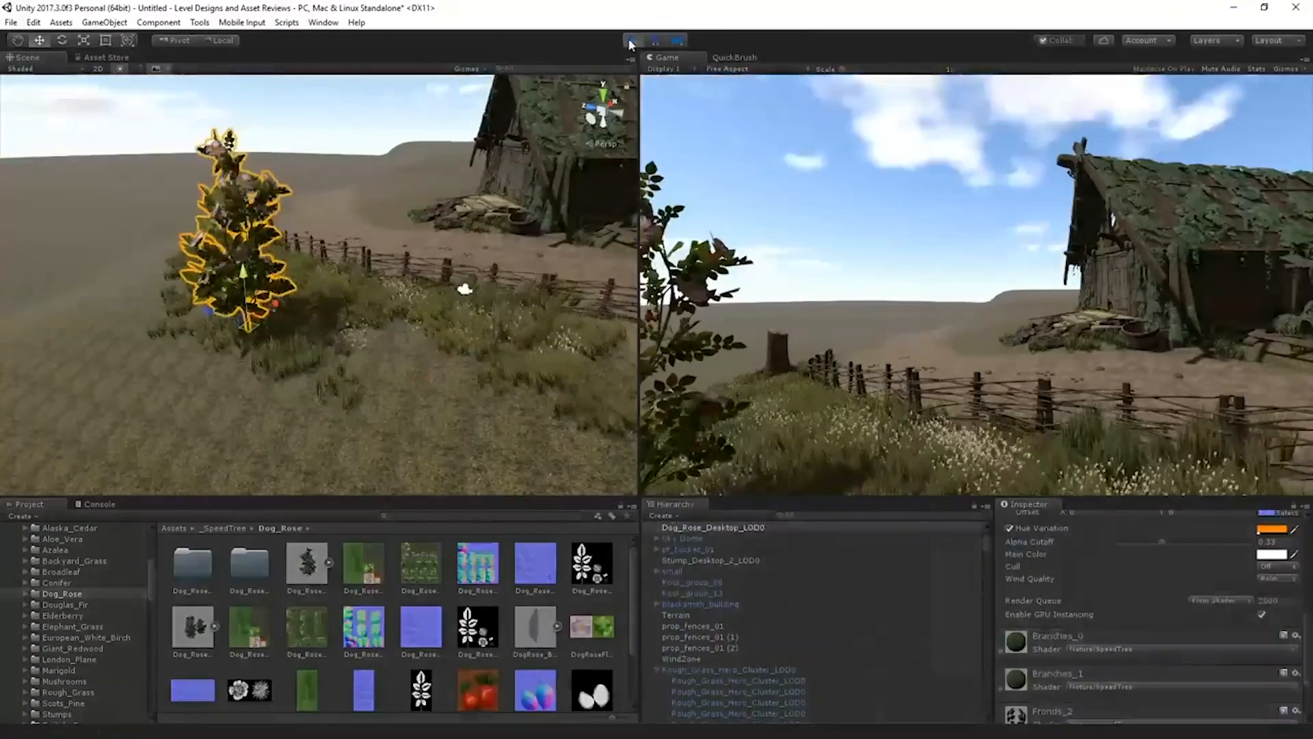
{"action": "left_click", "coordinate": [632, 41]}
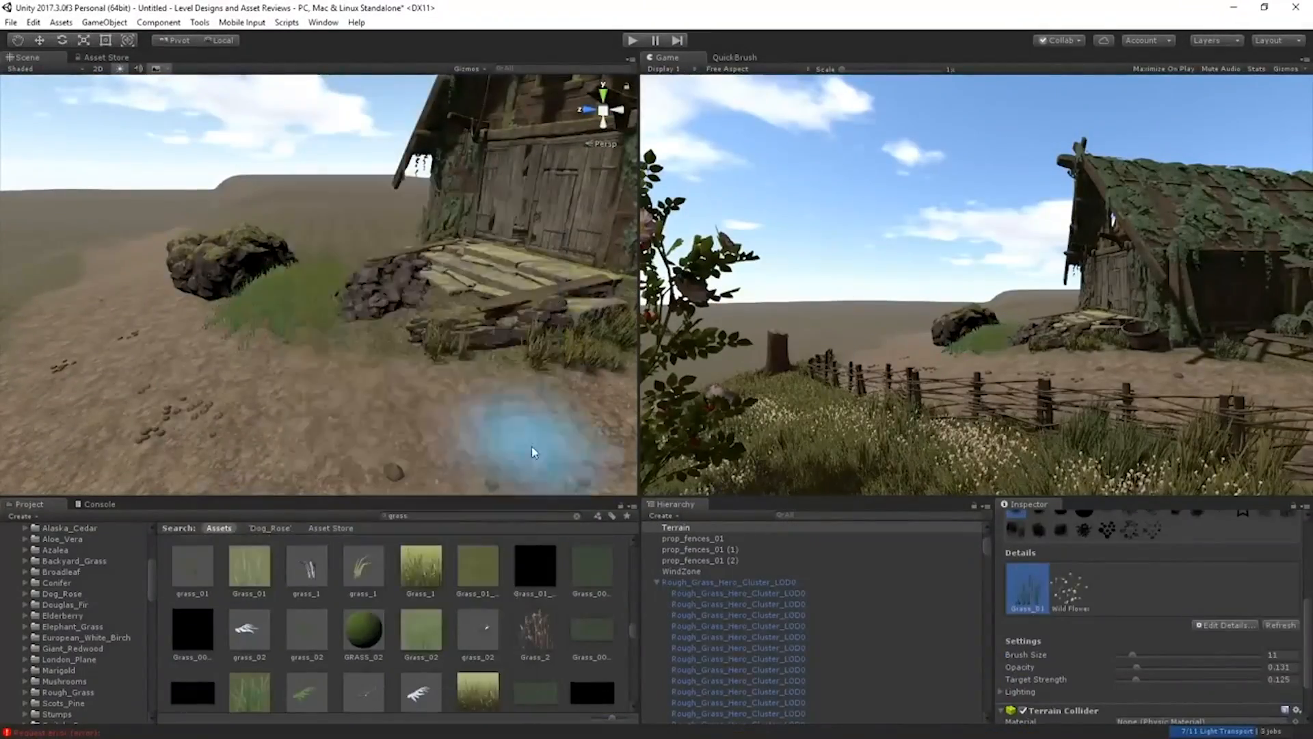
{"action": "left_click", "coordinate": [682, 653]}
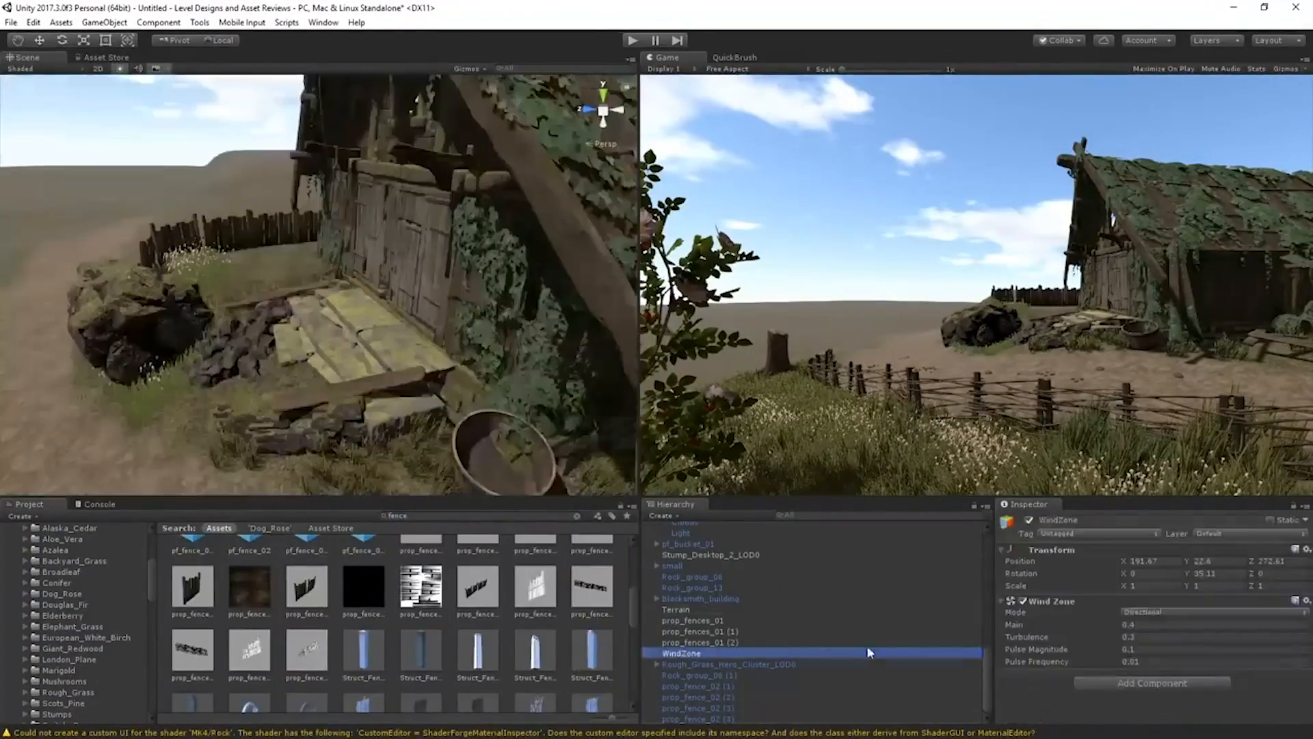